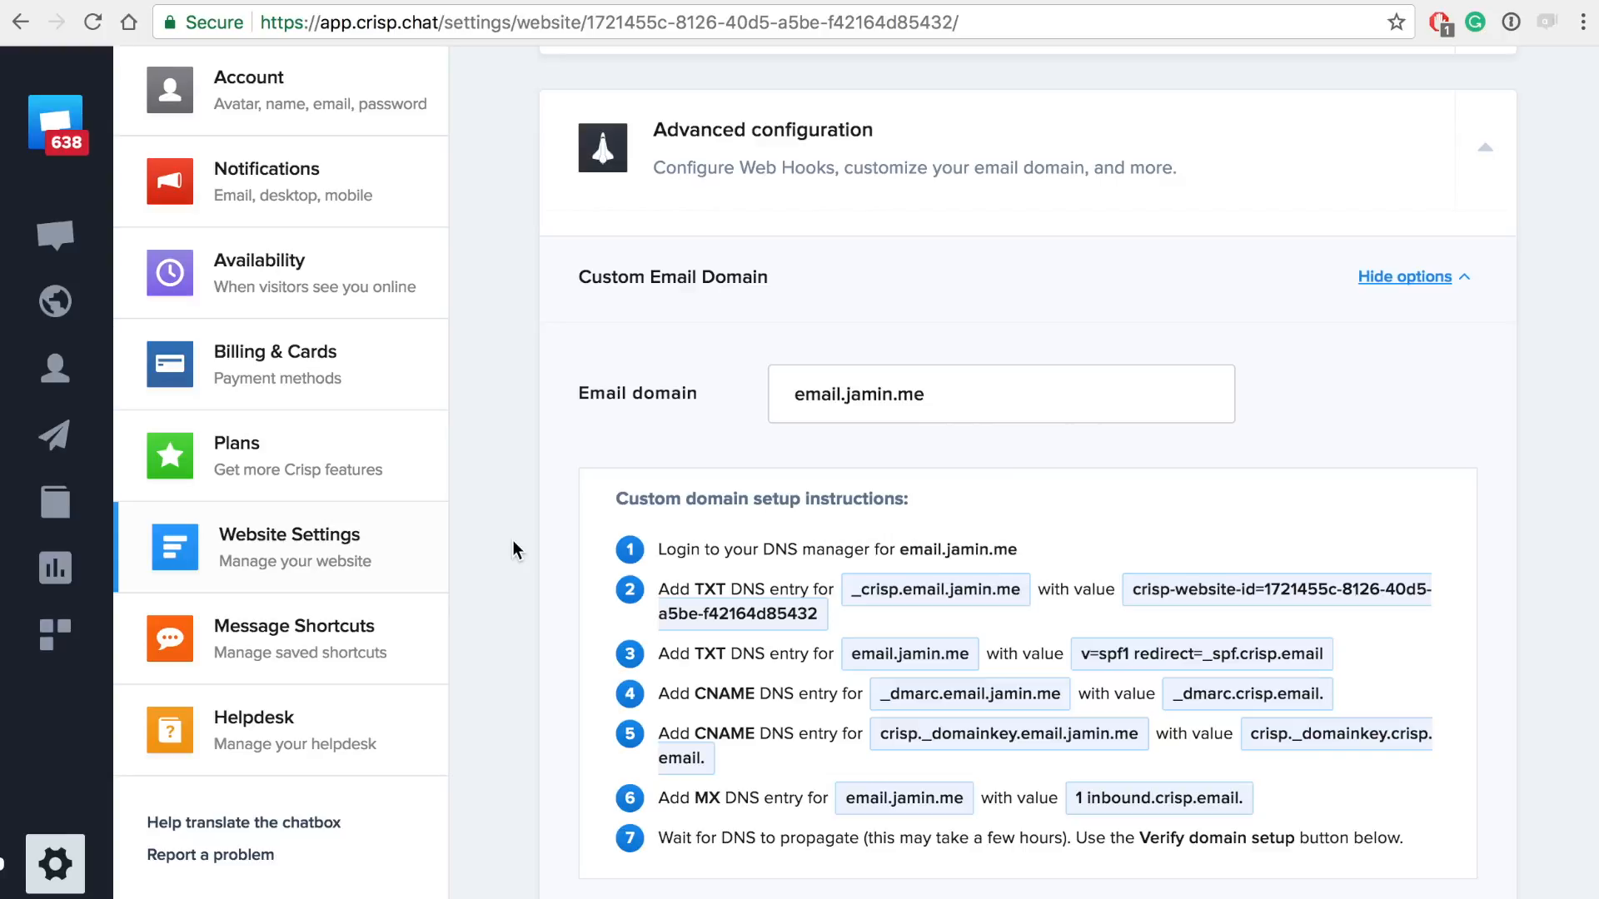
Review Crisp's DNS setup instructions for the custom domain email.jamin.me
{"action": "scroll", "scroll_direction": "down", "scroll_amount": 3}
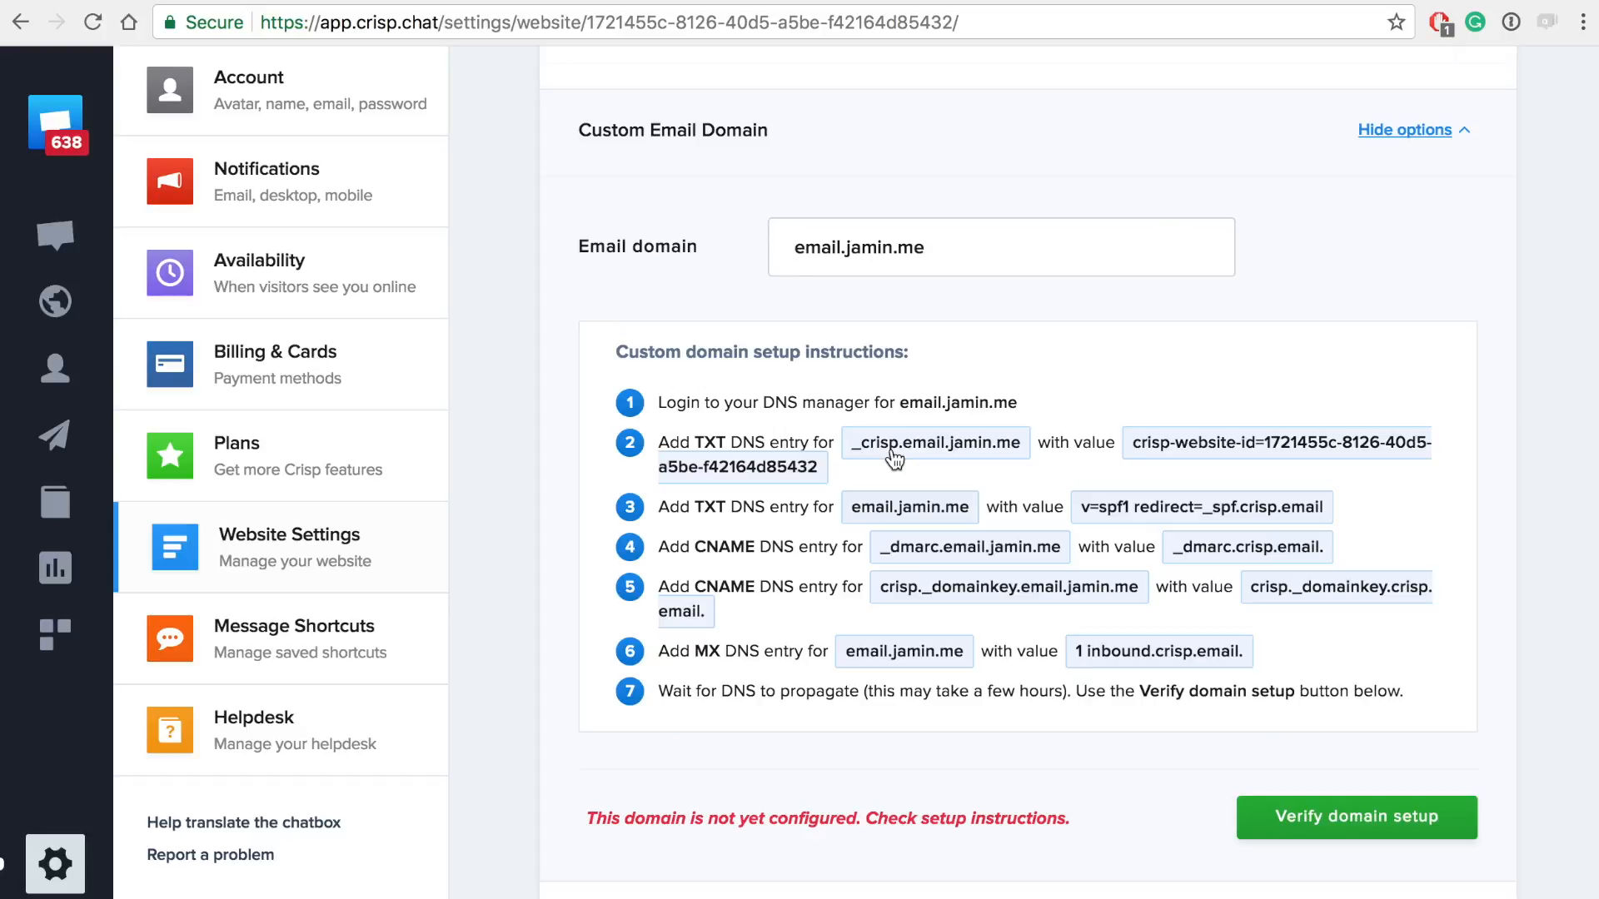
{"action": "mouse_move", "coordinate": [1023, 453]}
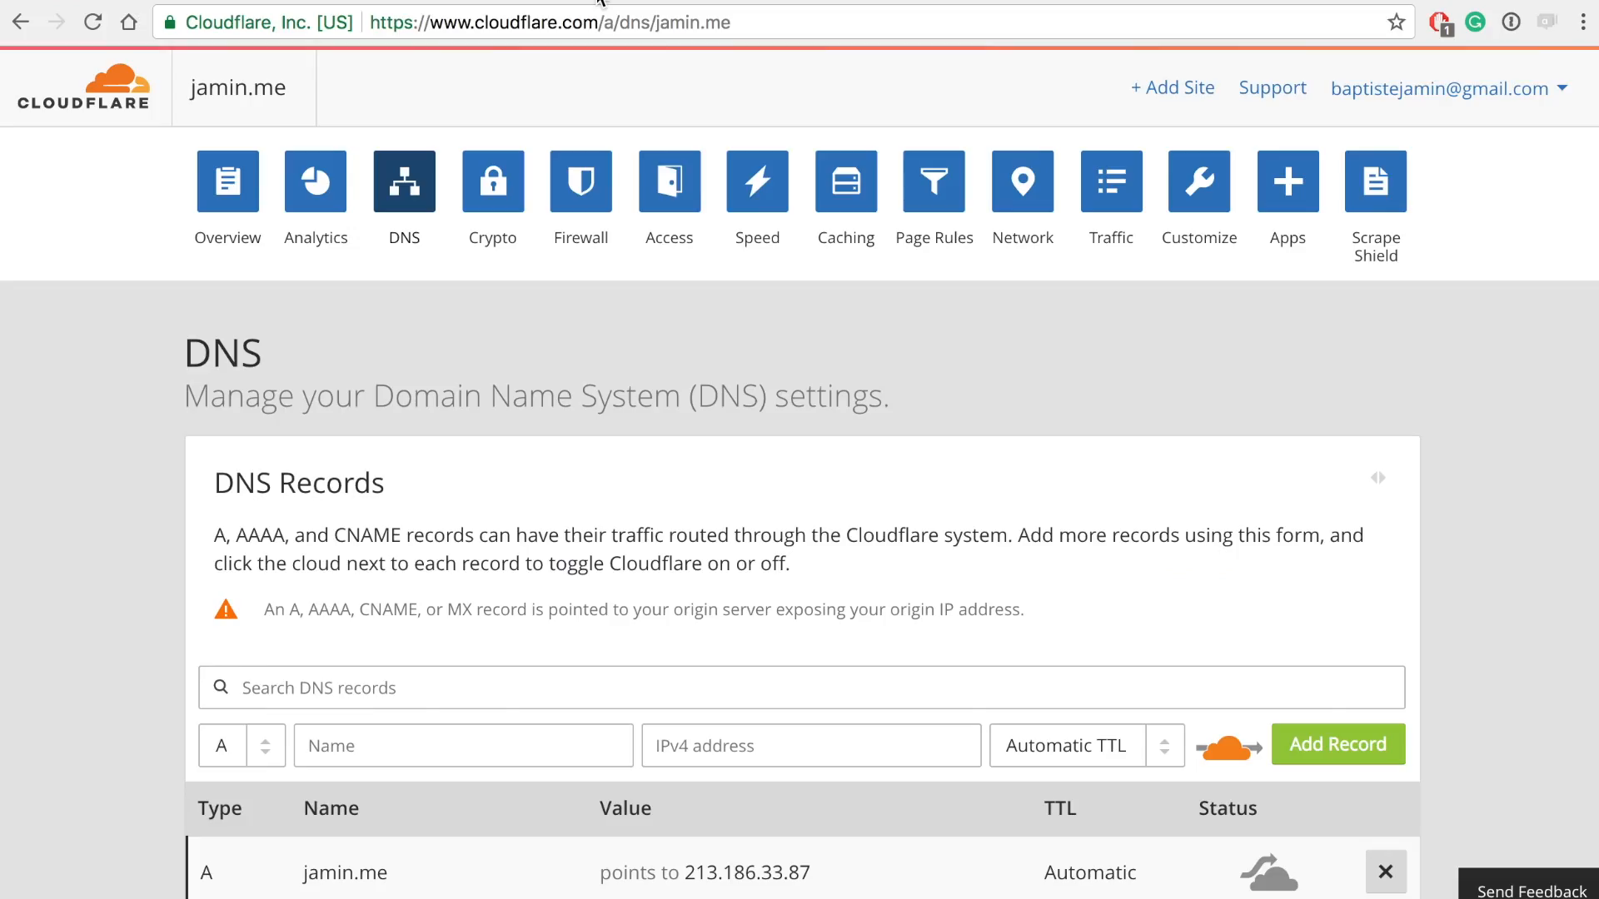
Add a TXT record _crisp.email with value crisp-website-id=1721455c-8126-40d5-a5be-f42164d85432
{"action": "scroll", "scroll_direction": "down", "scroll_amount": 3}
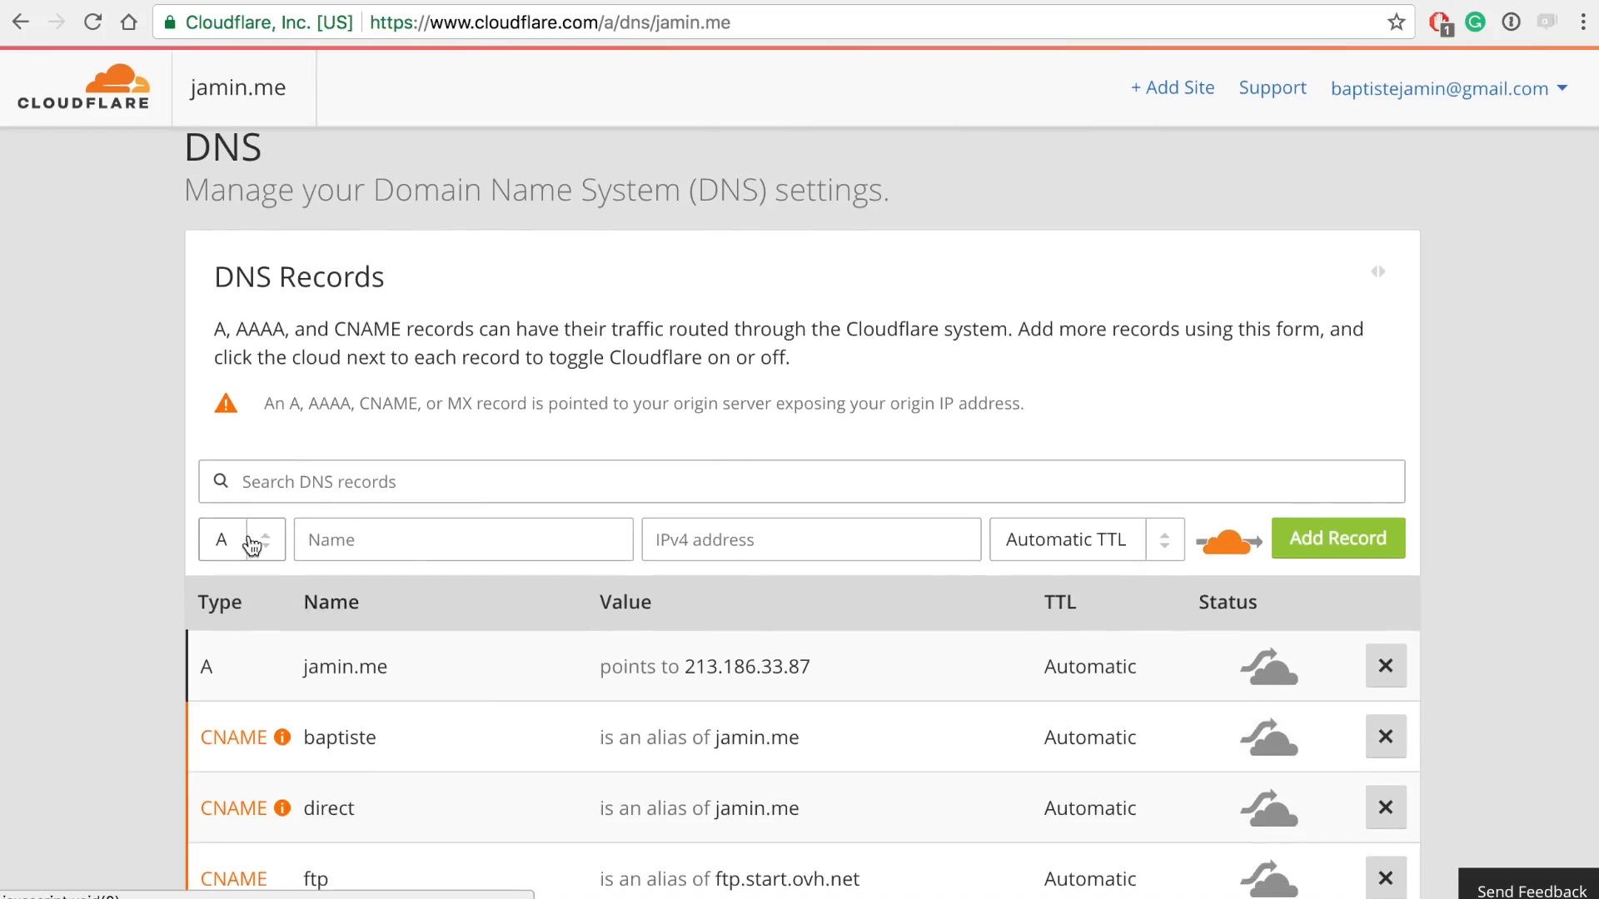
{"action": "left_click", "coordinate": [241, 540]}
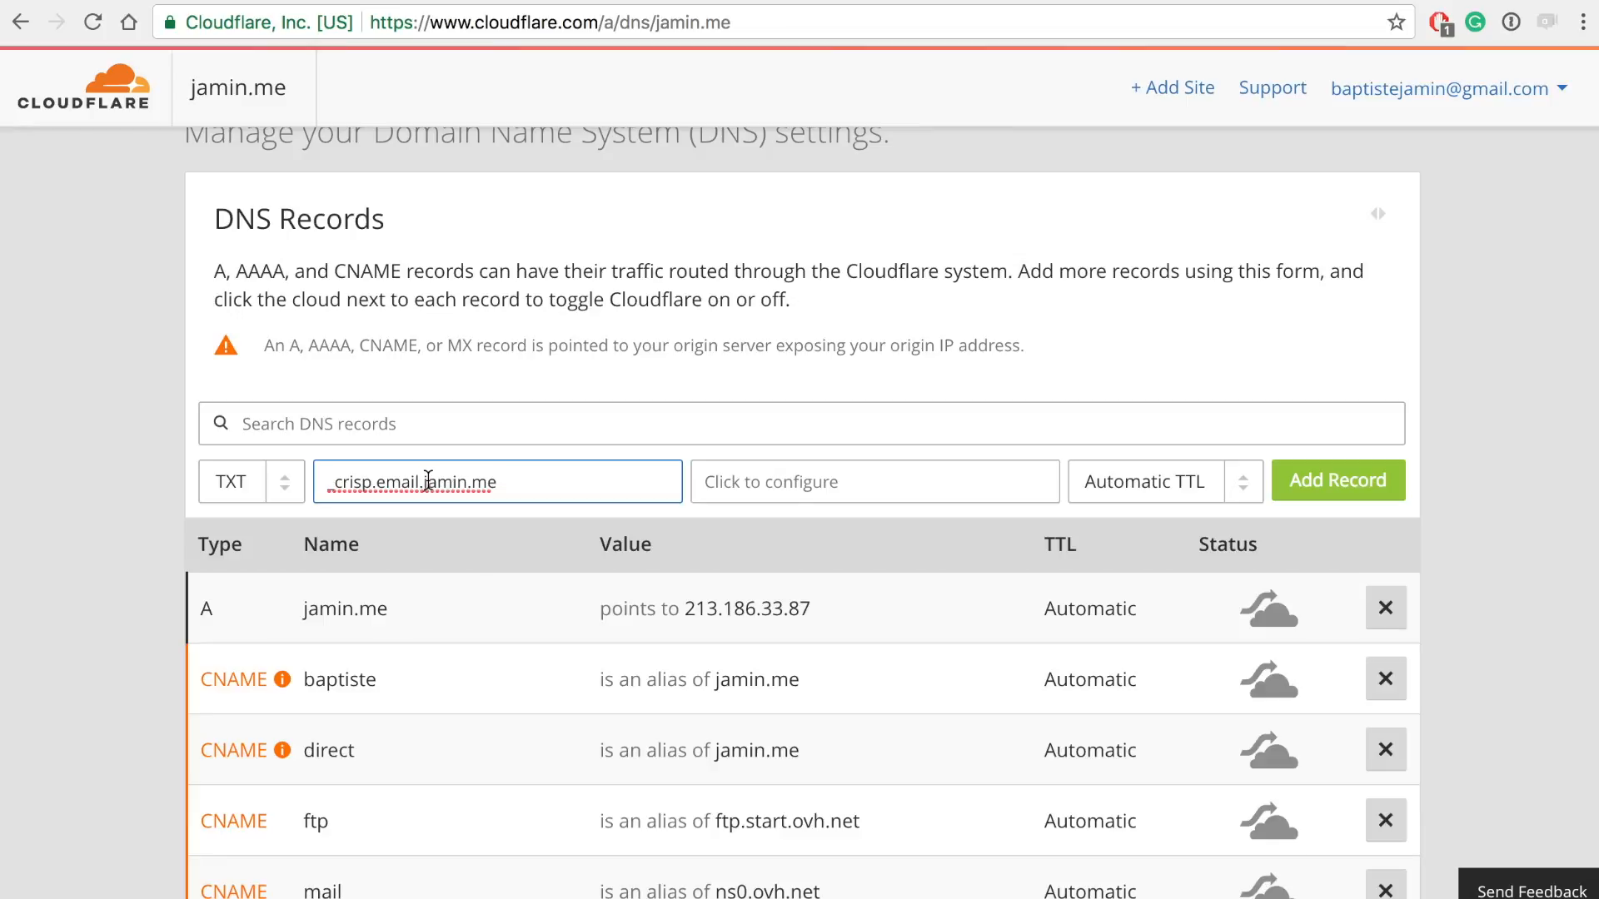
{"action": "type", "text": "_crisp.email"}
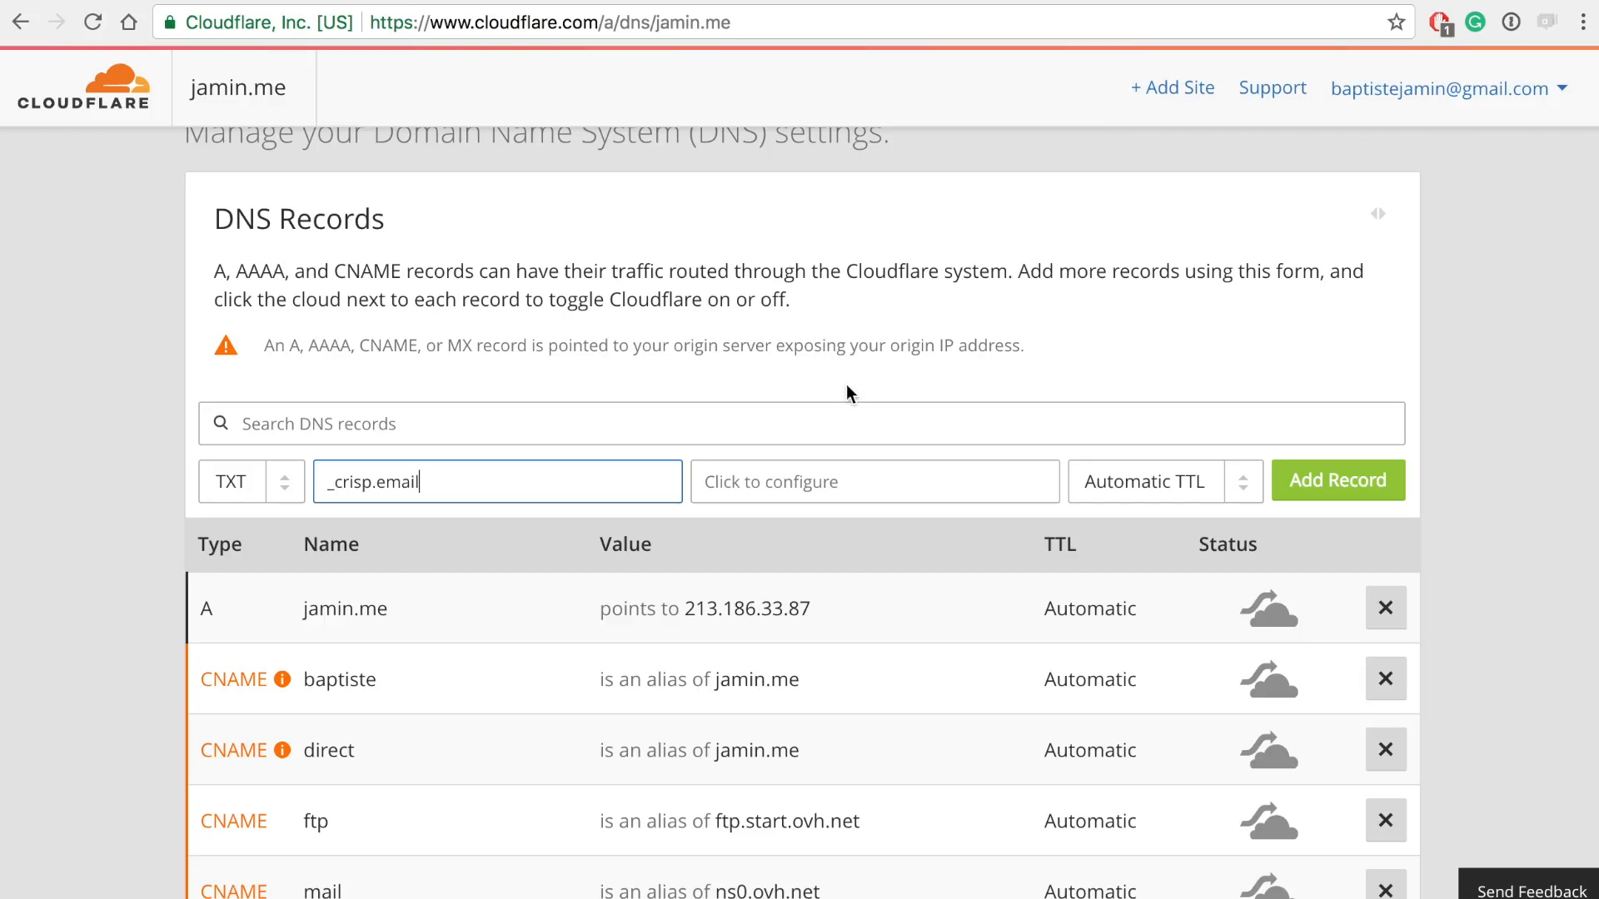
{"action": "left_click", "coordinate": [871, 481]}
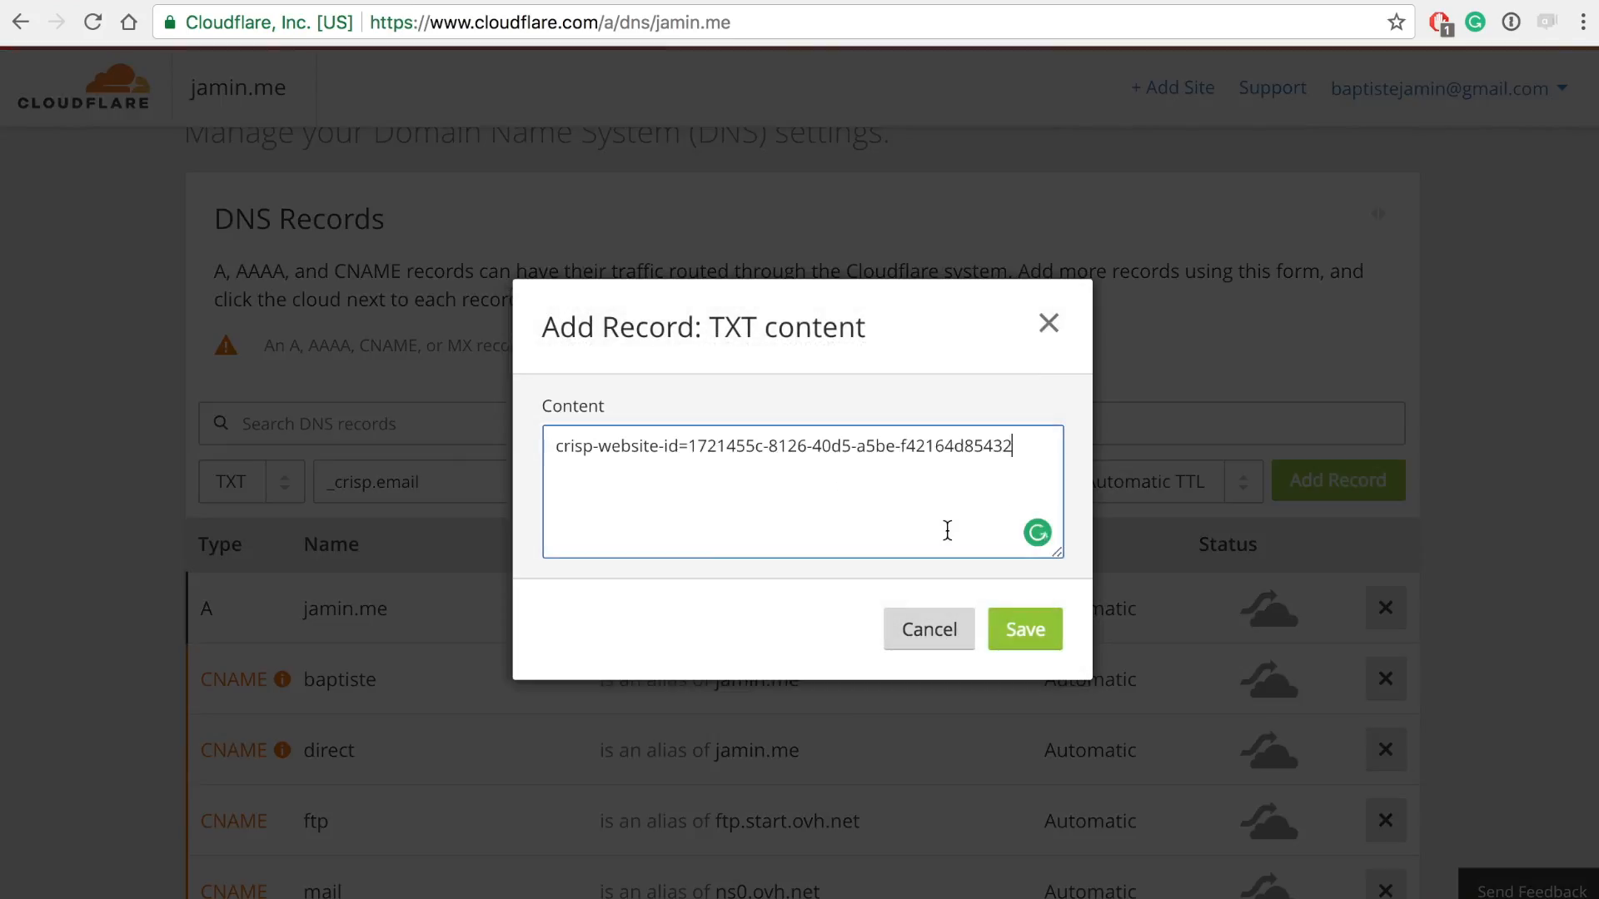
{"action": "left_click", "coordinate": [1024, 630]}
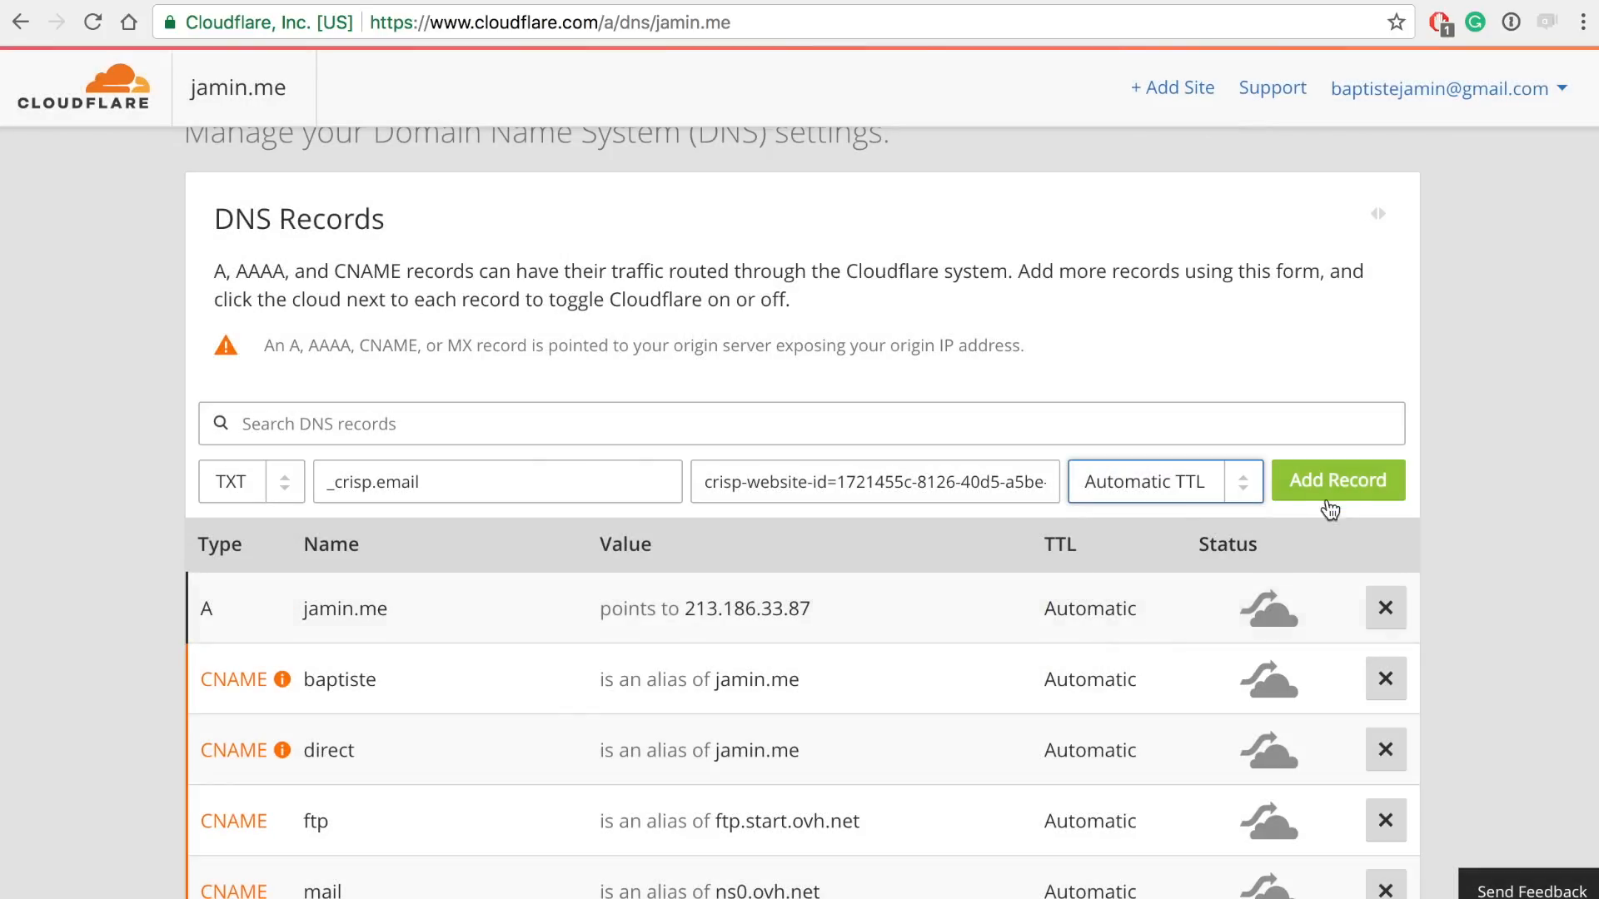
{"action": "left_click", "coordinate": [1338, 480]}
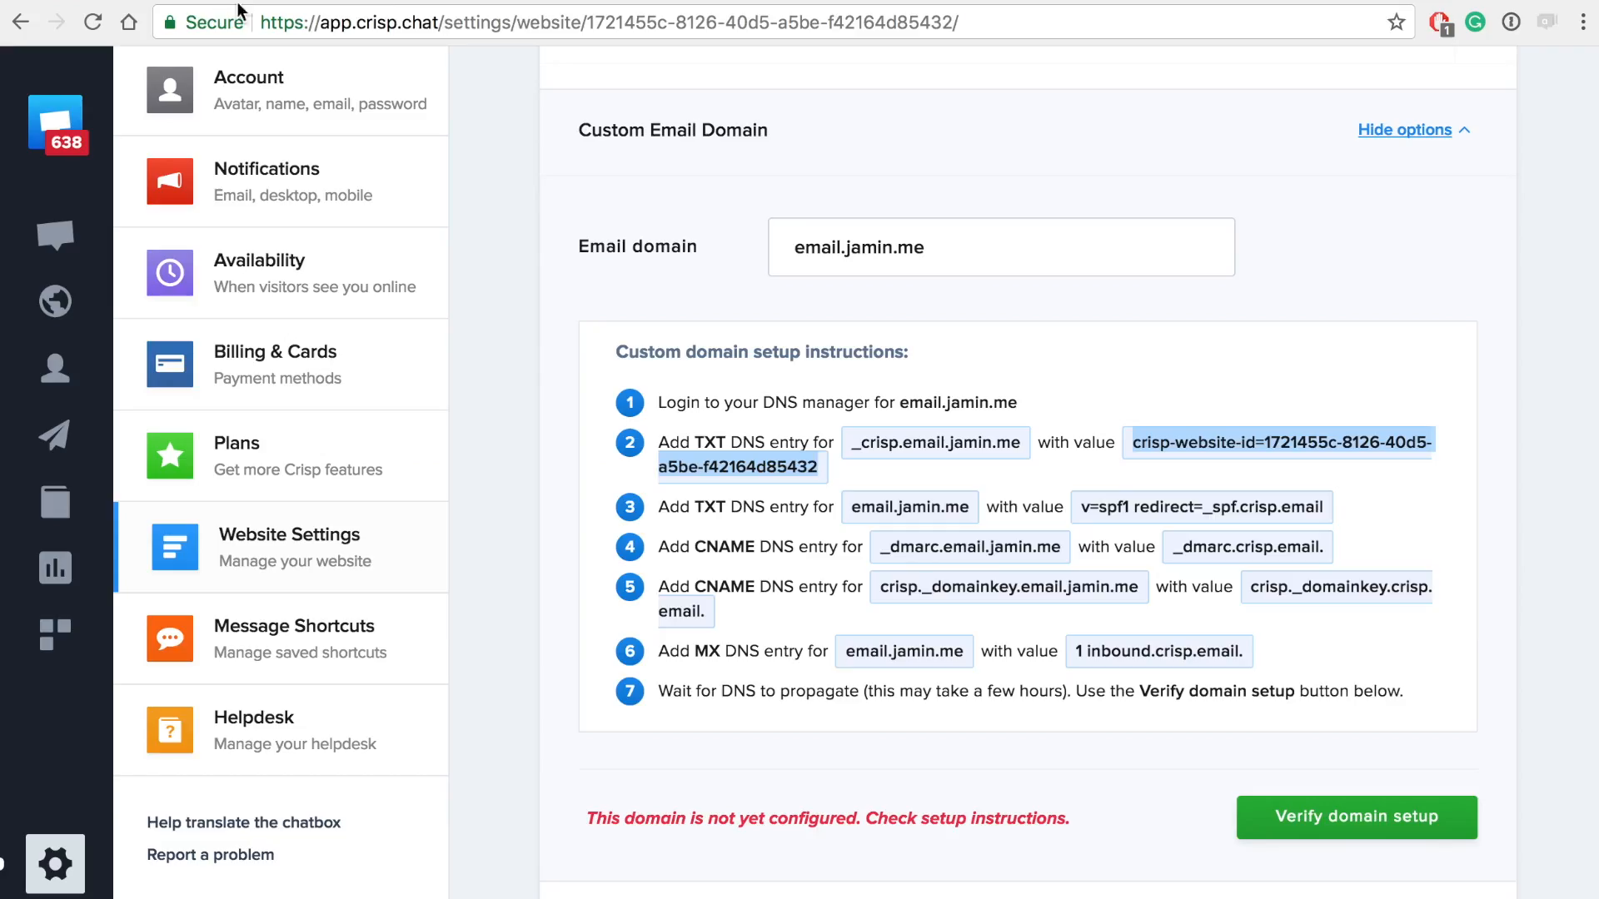
{"action": "mouse_move", "coordinate": [869, 516]}
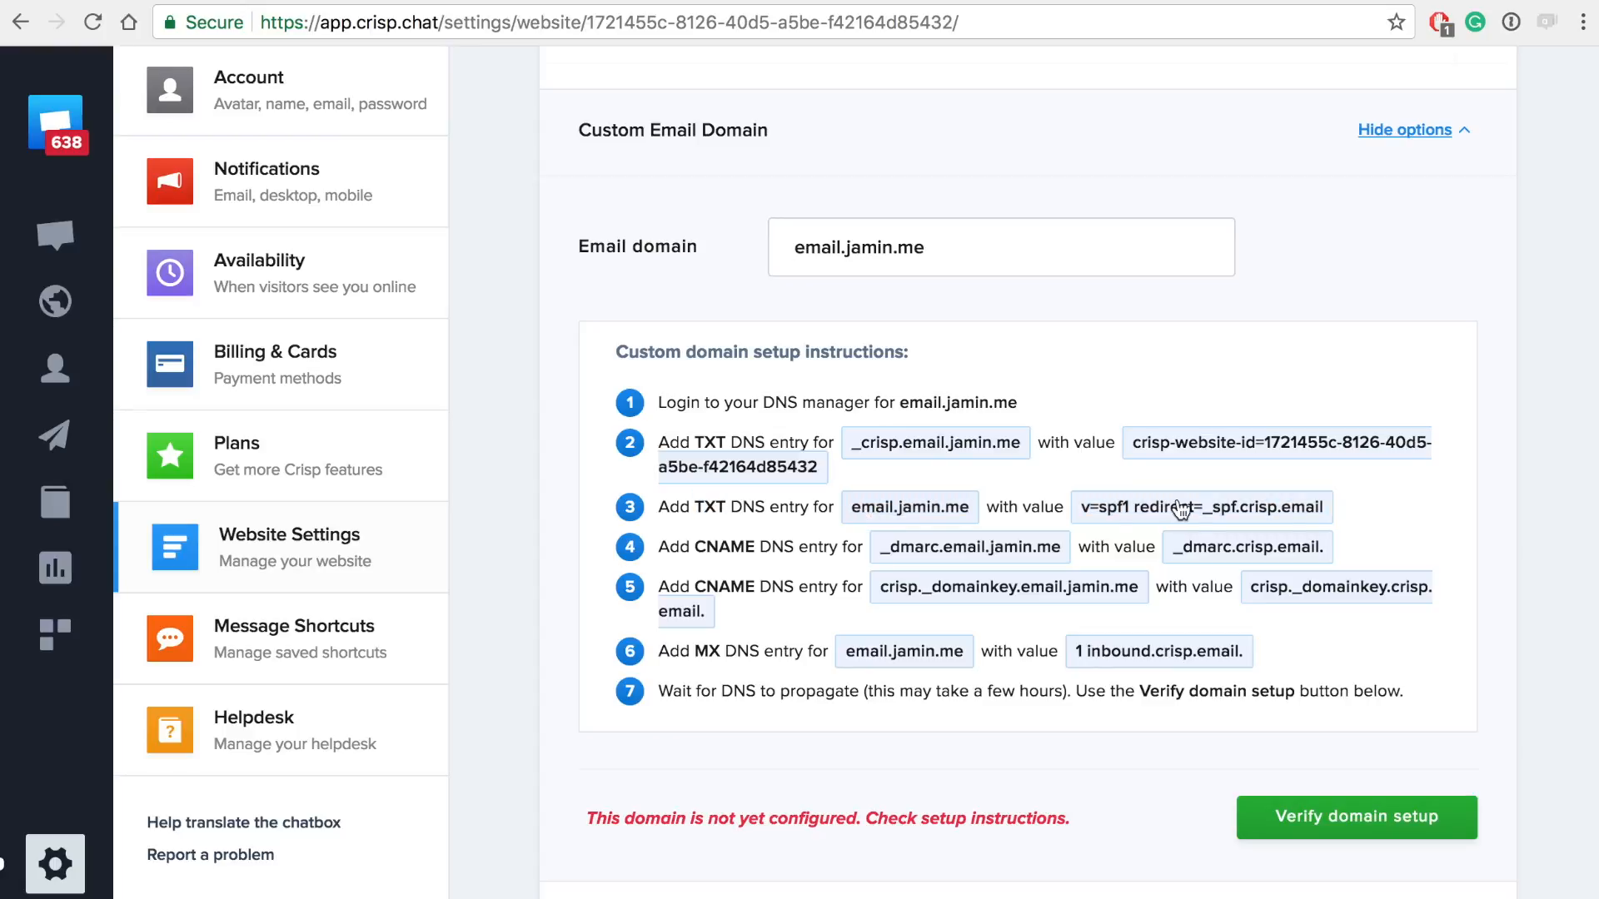
Copy the SPF value from Crisp and add a TXT record email with v=spf1 redirect=_spf.crisp.email
{"action": "double_click", "coordinate": [909, 507]}
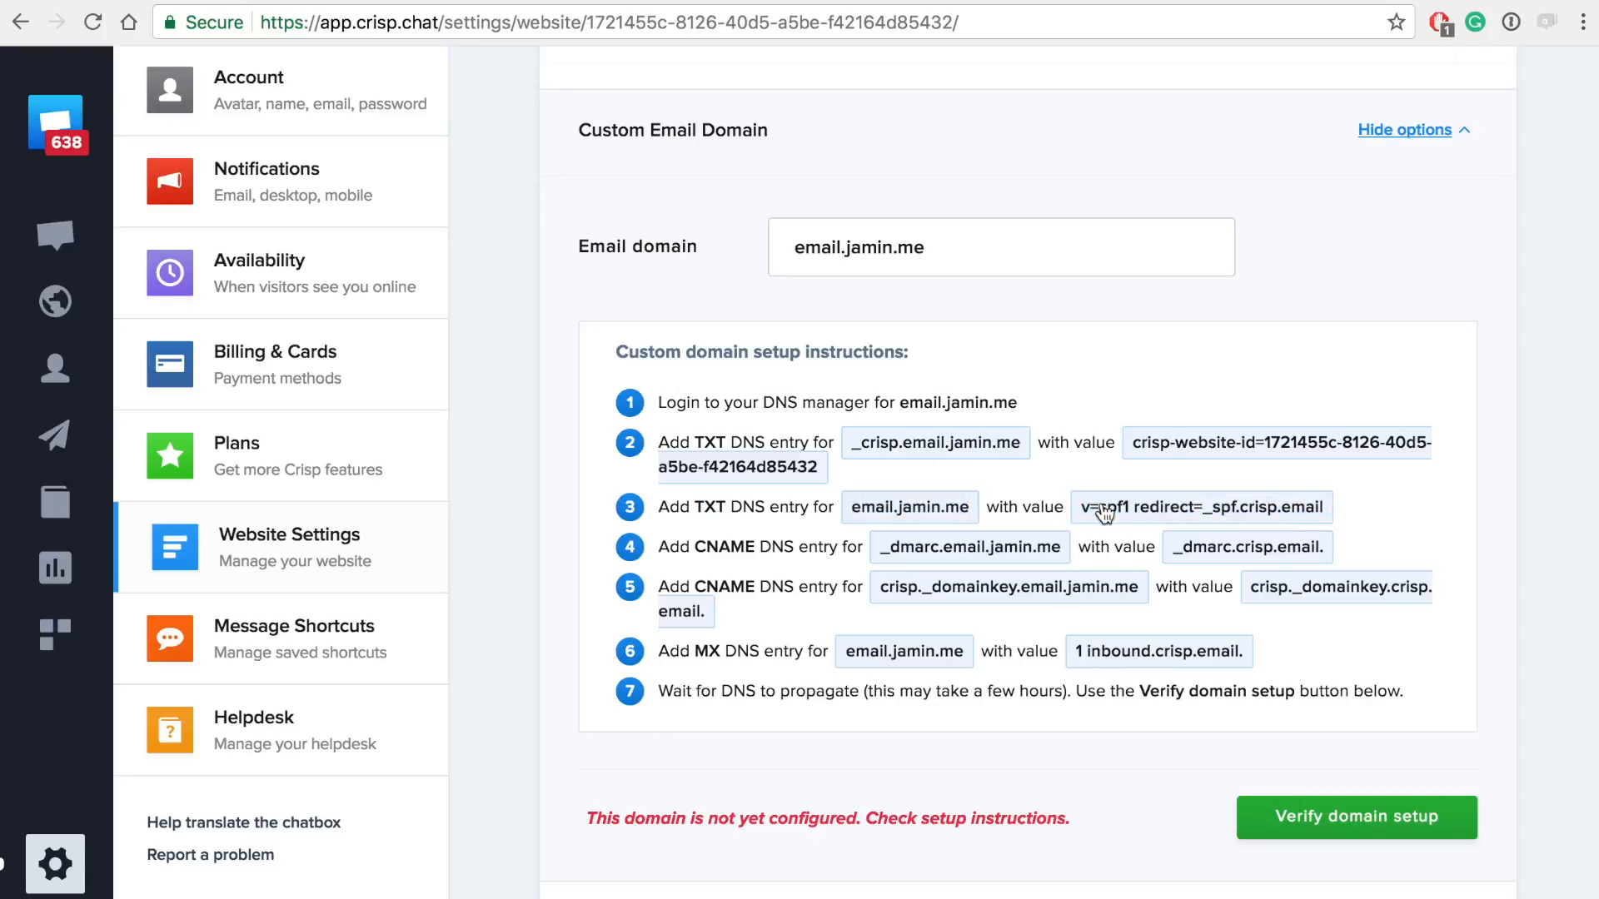
{"action": "double_click", "coordinate": [1201, 506]}
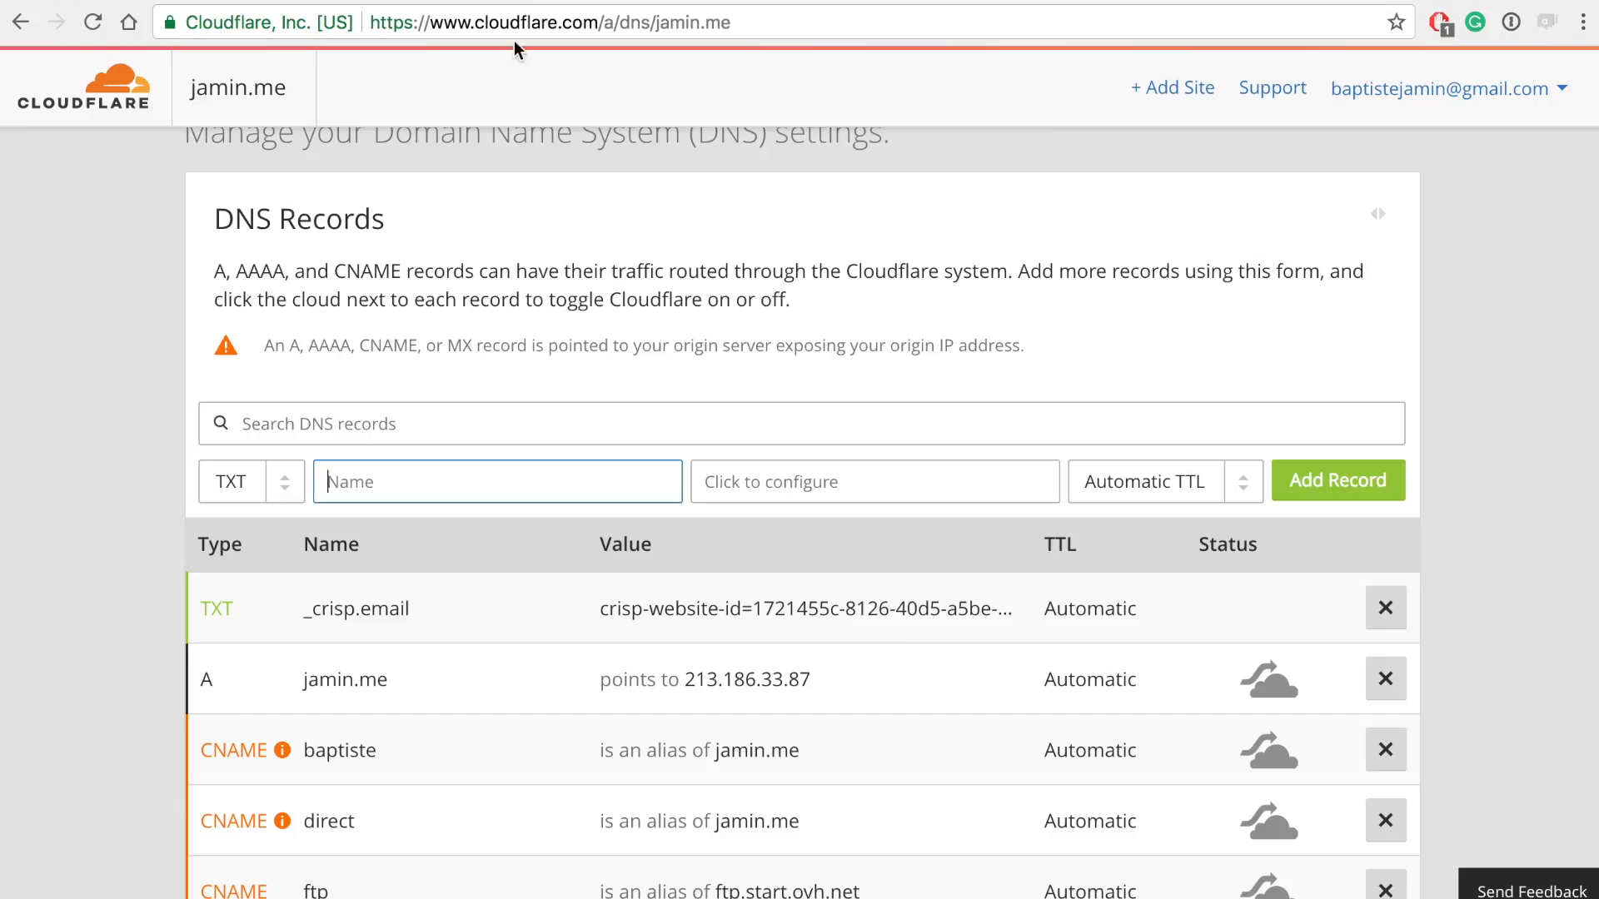
{"action": "type", "text": "email"}
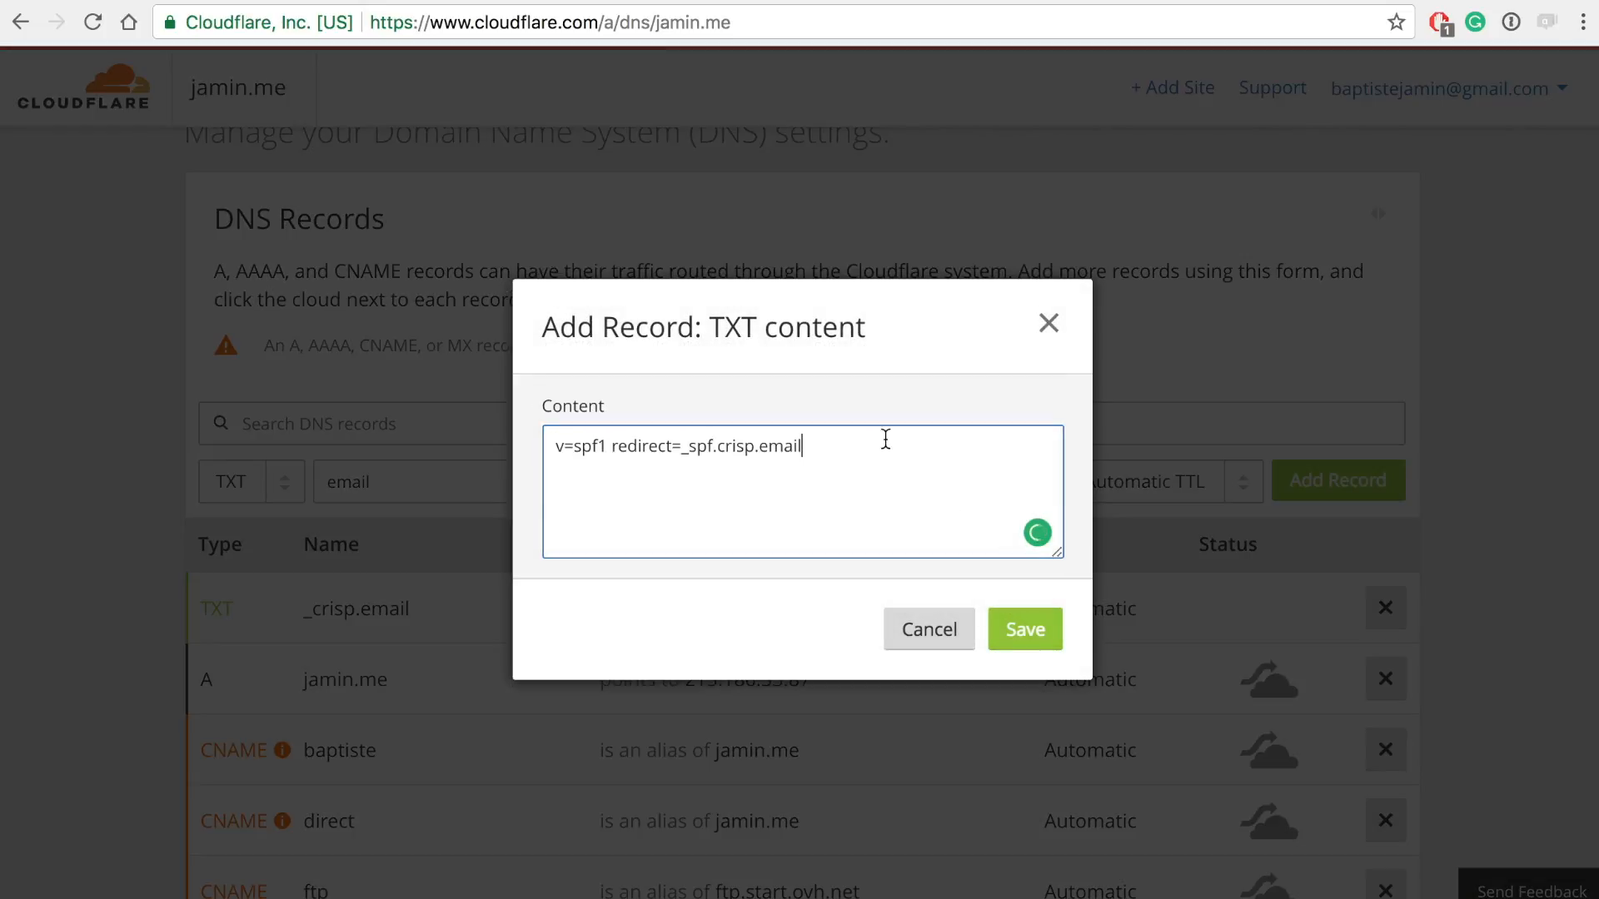
{"action": "double_click", "coordinate": [781, 447]}
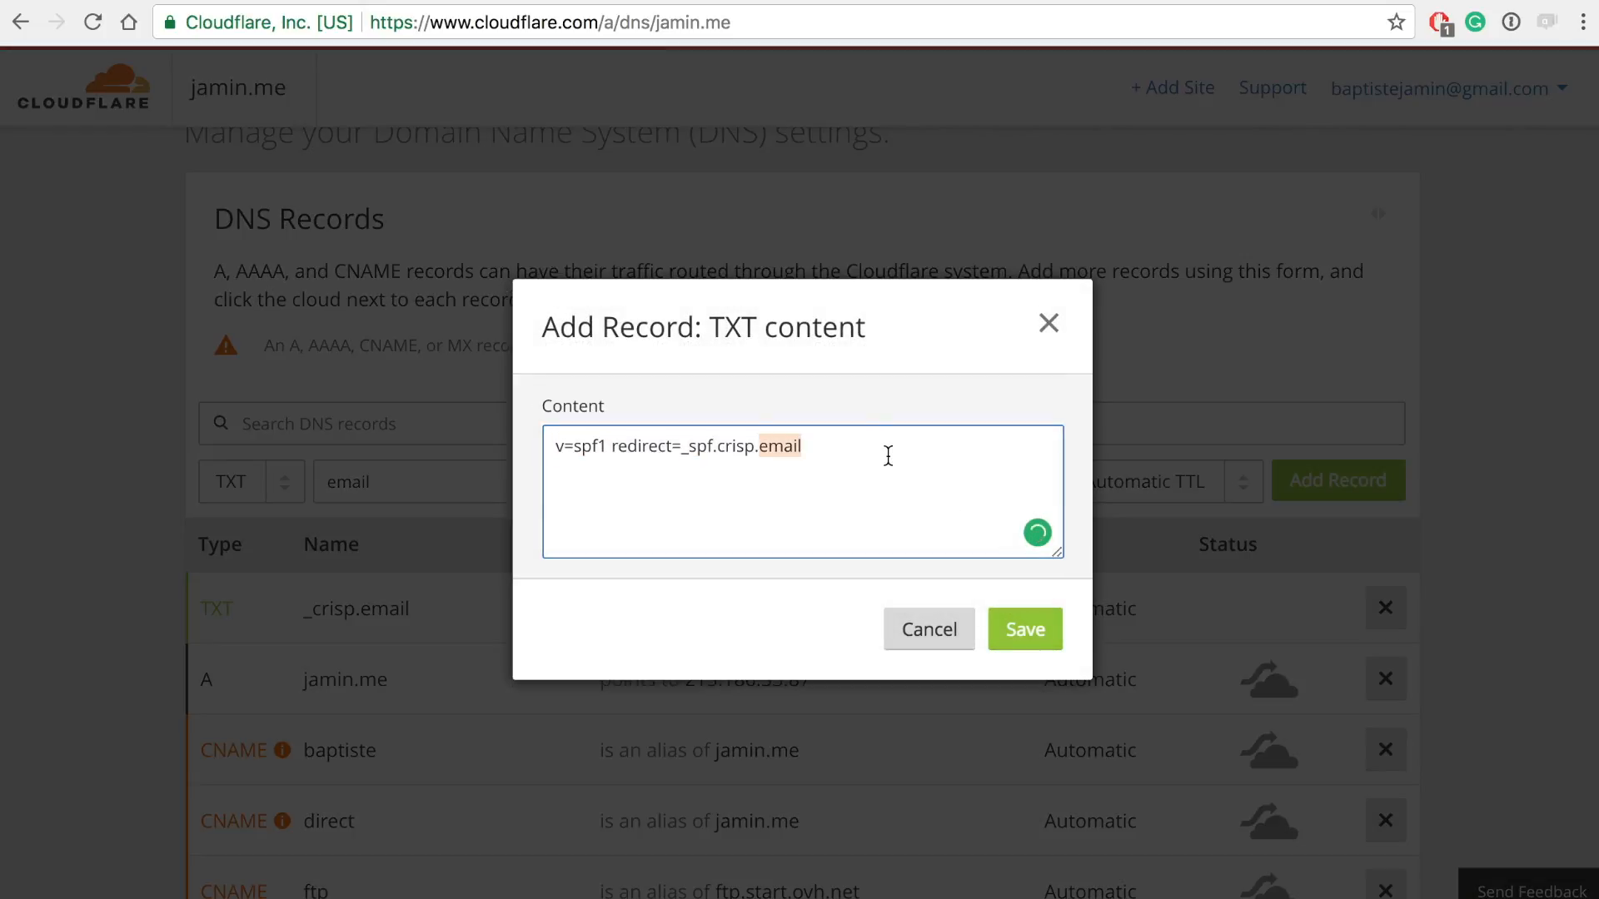
{"action": "left_click", "coordinate": [1024, 630]}
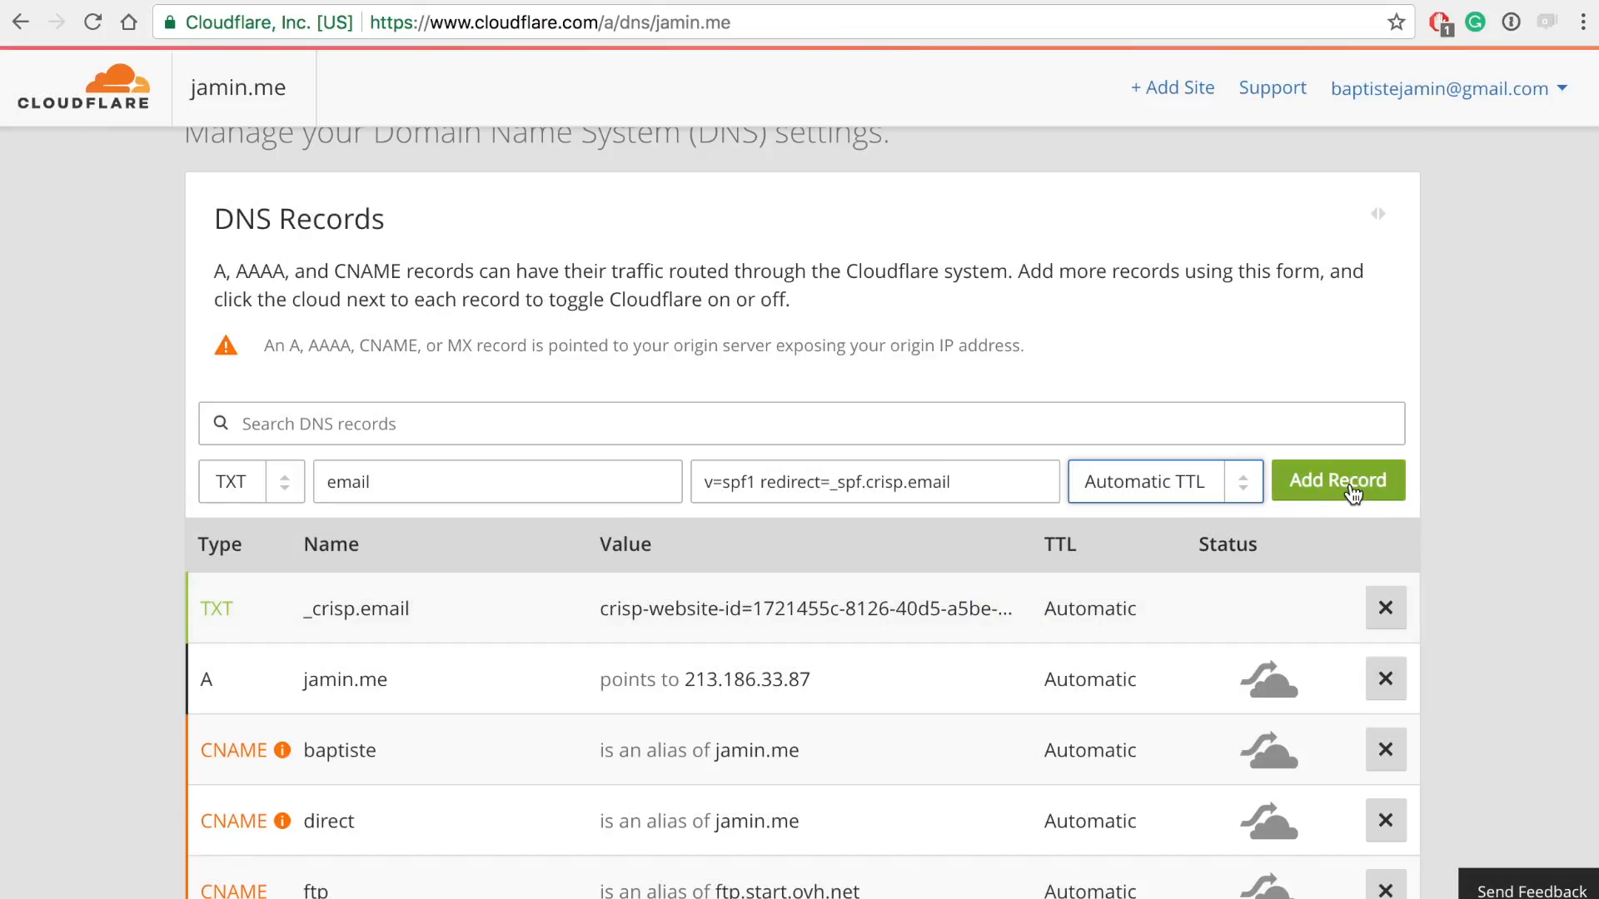
{"action": "left_click", "coordinate": [1337, 480]}
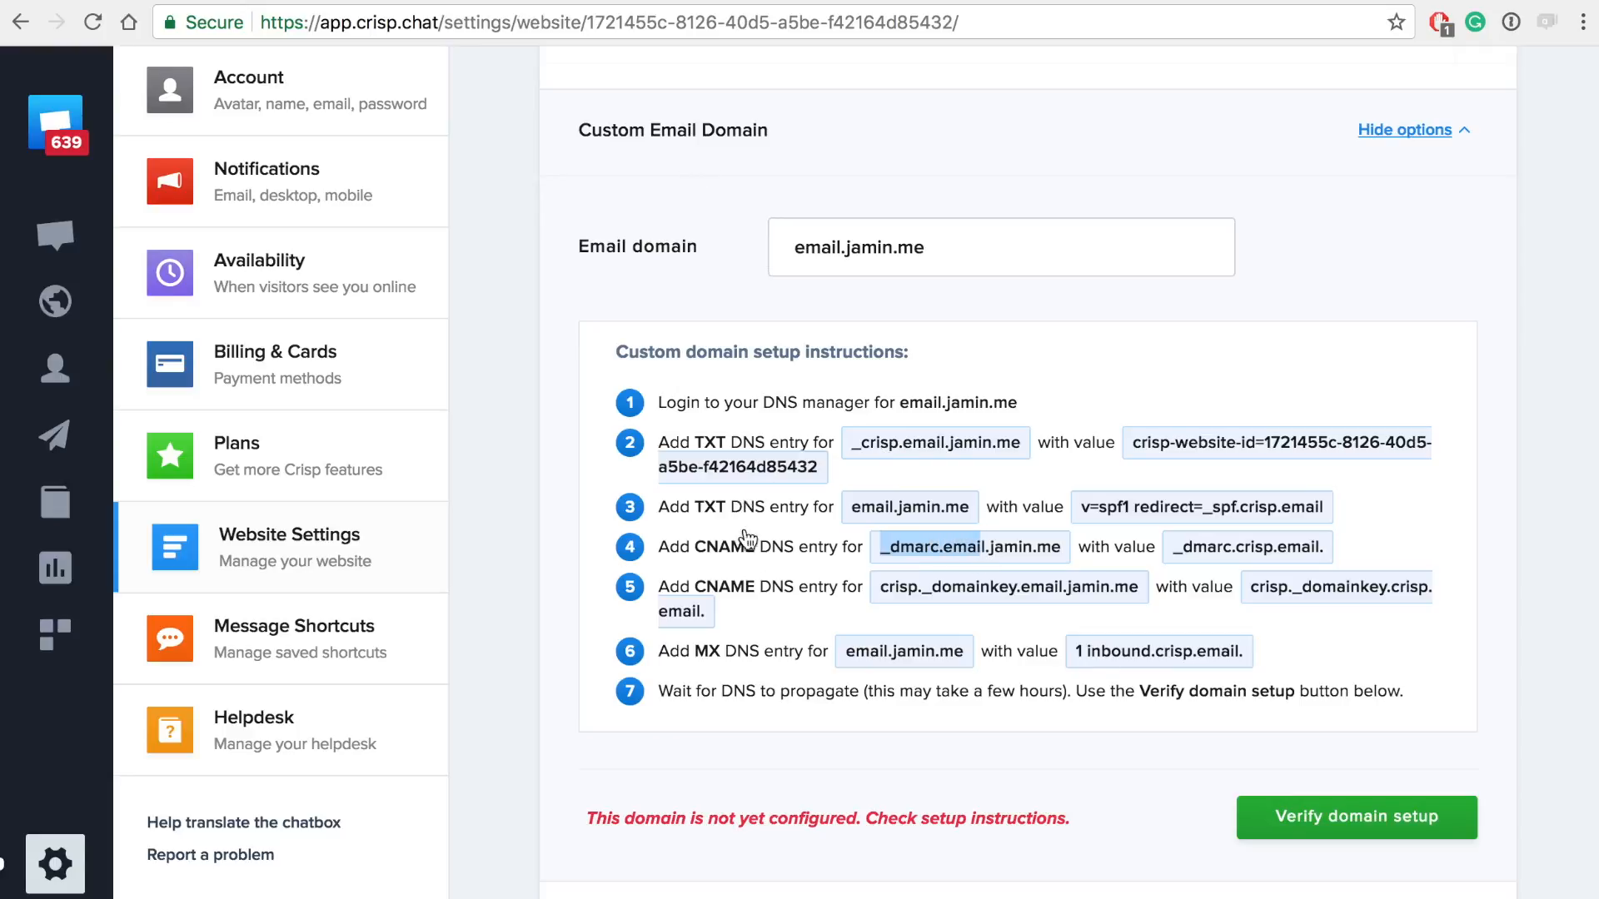
{"action": "mouse_move", "coordinate": [721, 560]}
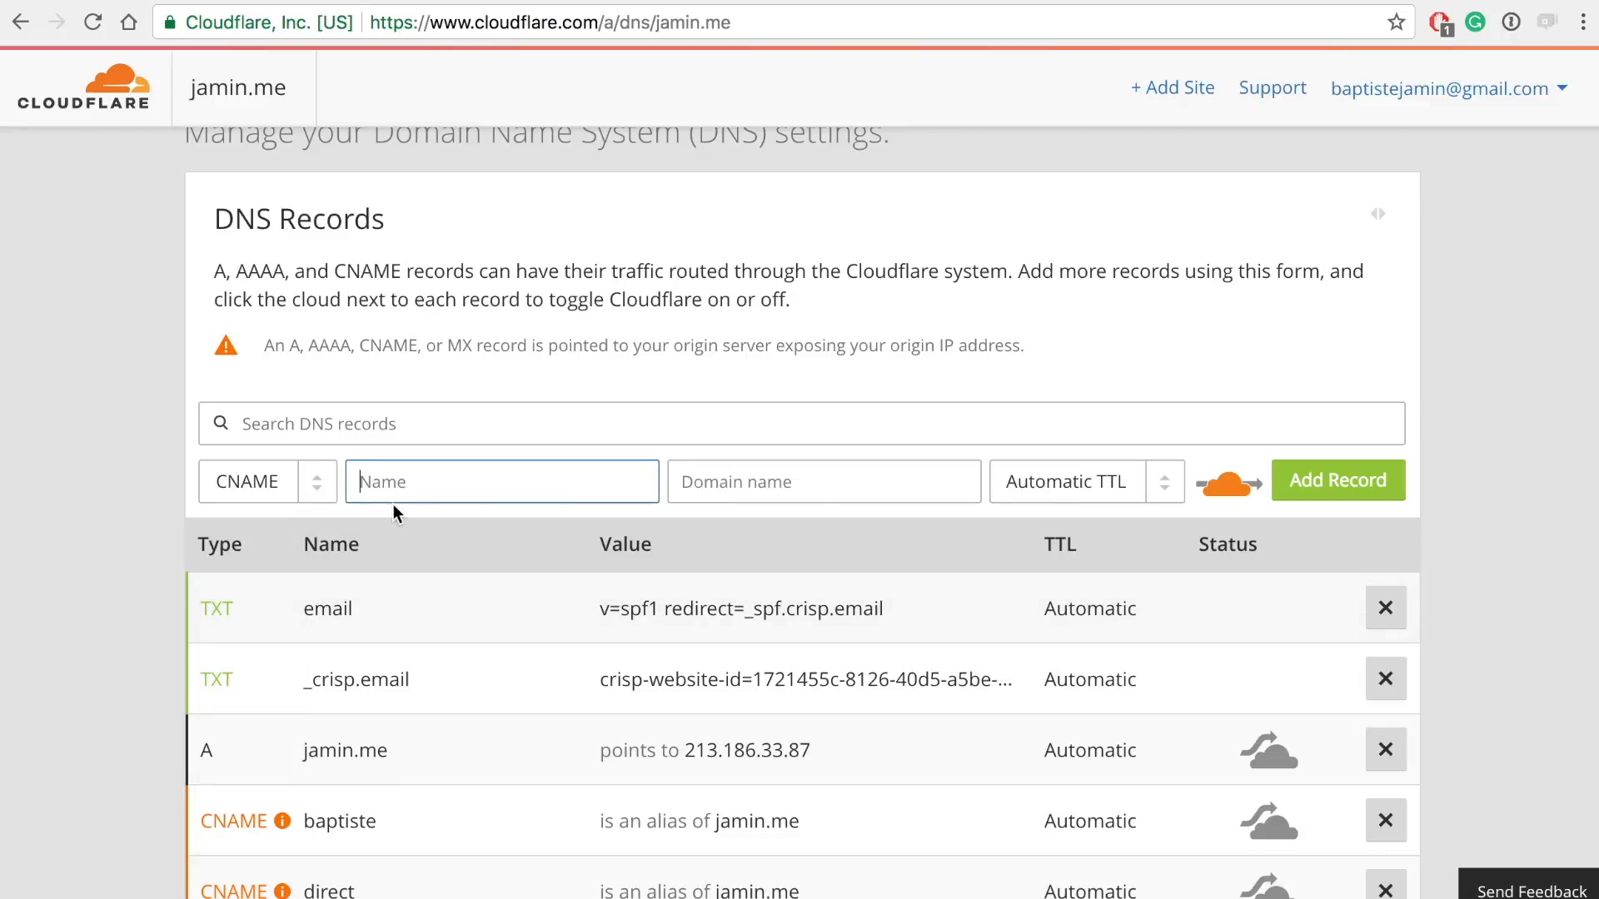
Add an unproxied CNAME _dmarc.email pointing to _dmarc.crisp.email
{"action": "type", "text": "_dmarc.email"}
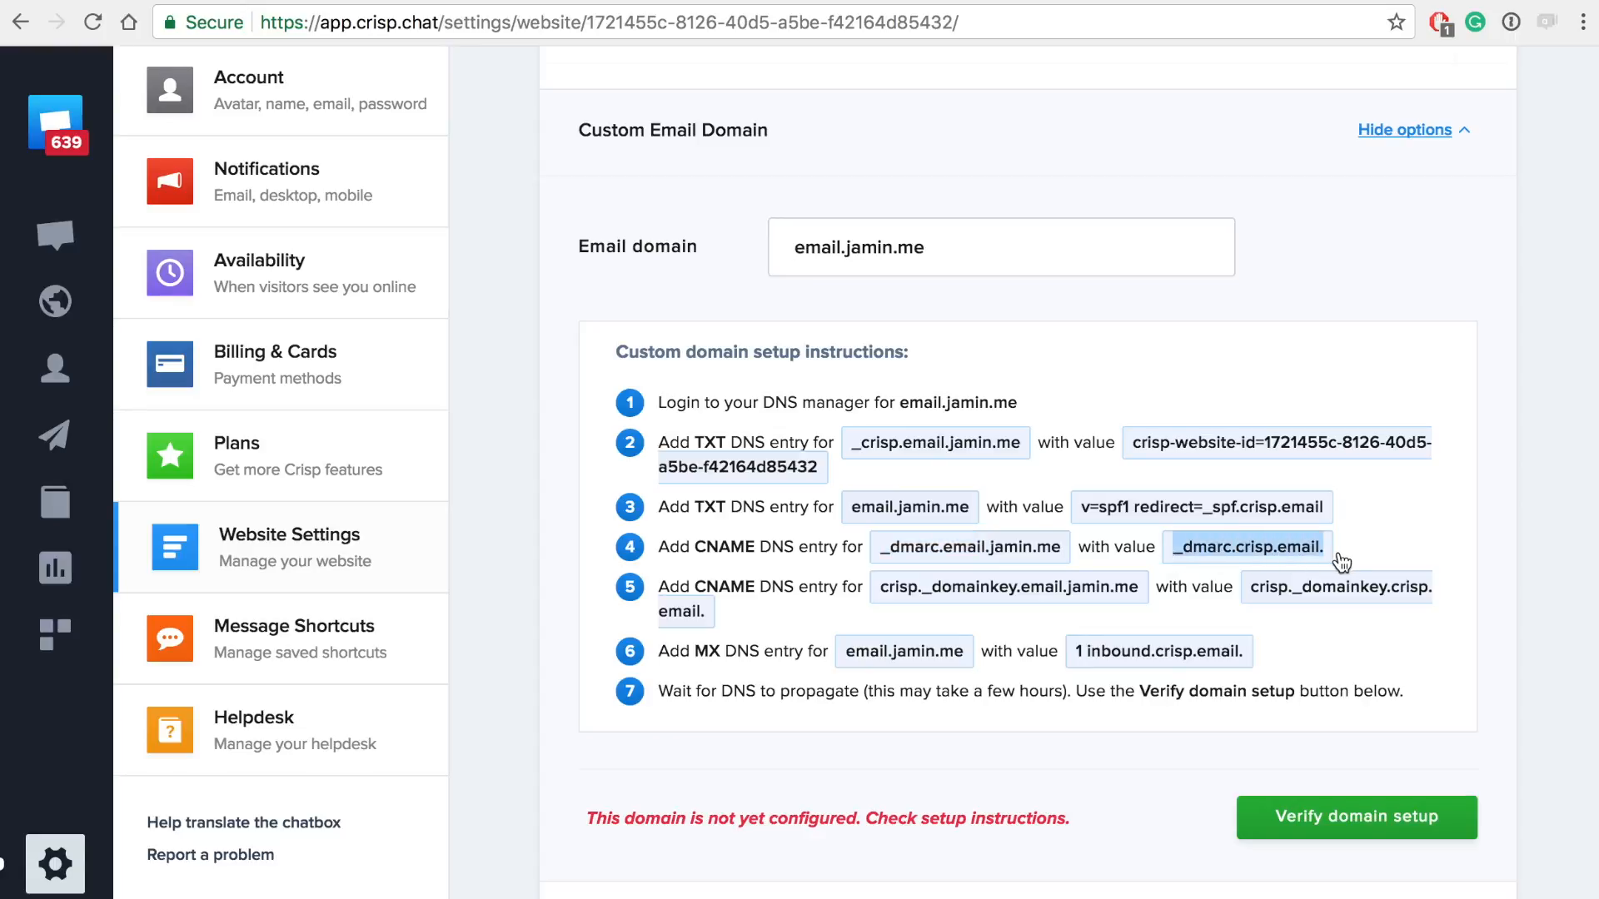
{"action": "mouse_move", "coordinate": [1250, 559]}
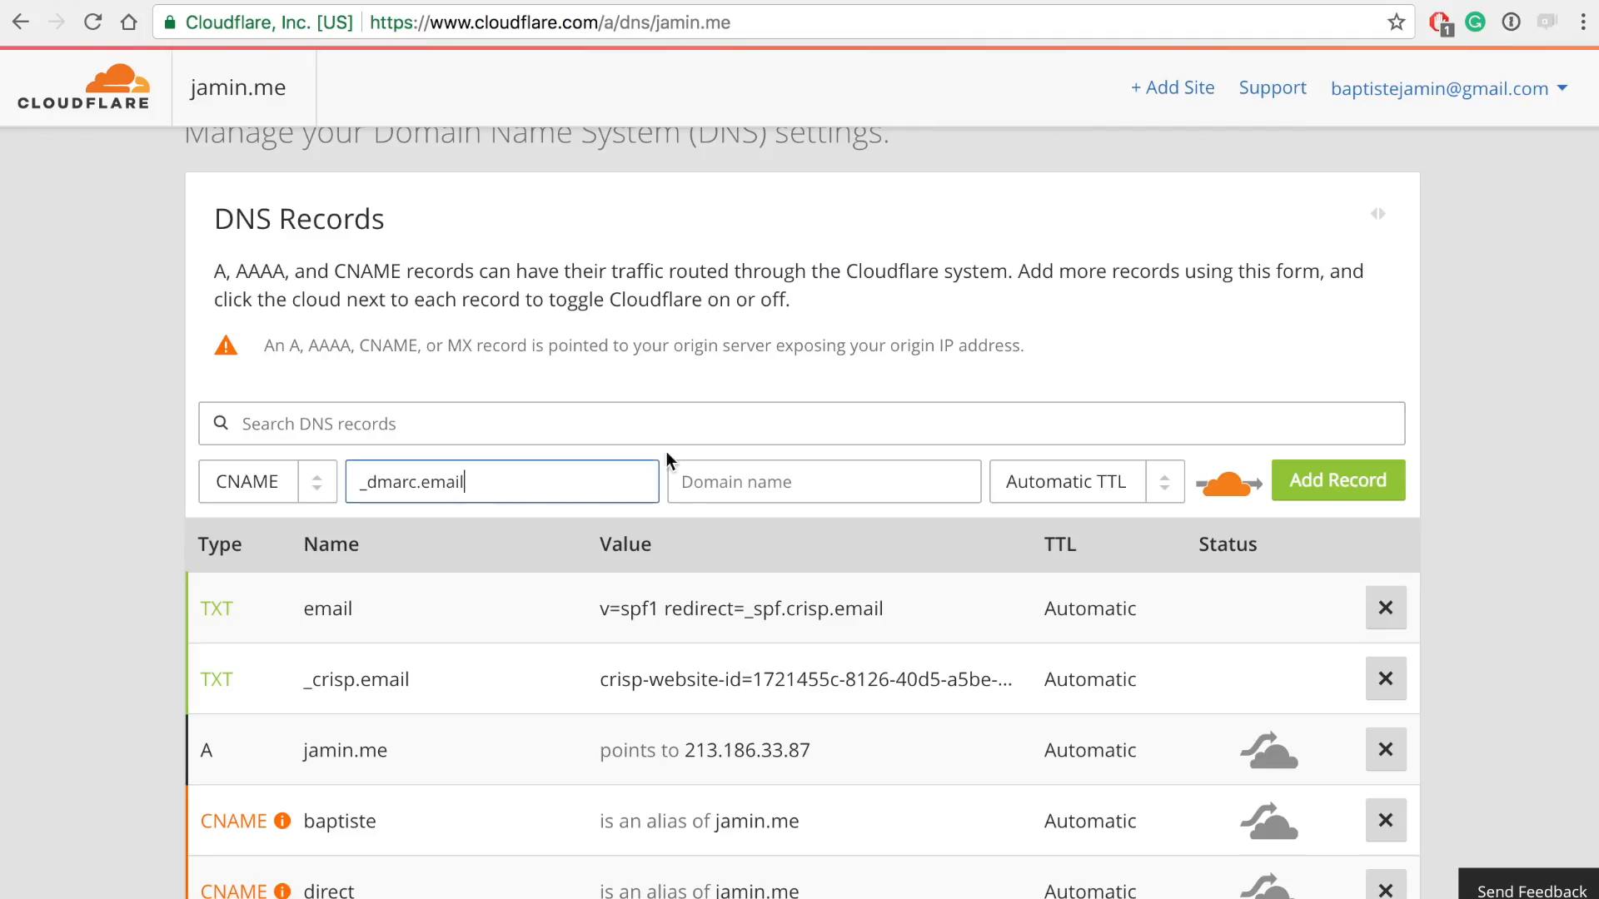
{"action": "type", "text": "_dmarc.crisp.email."}
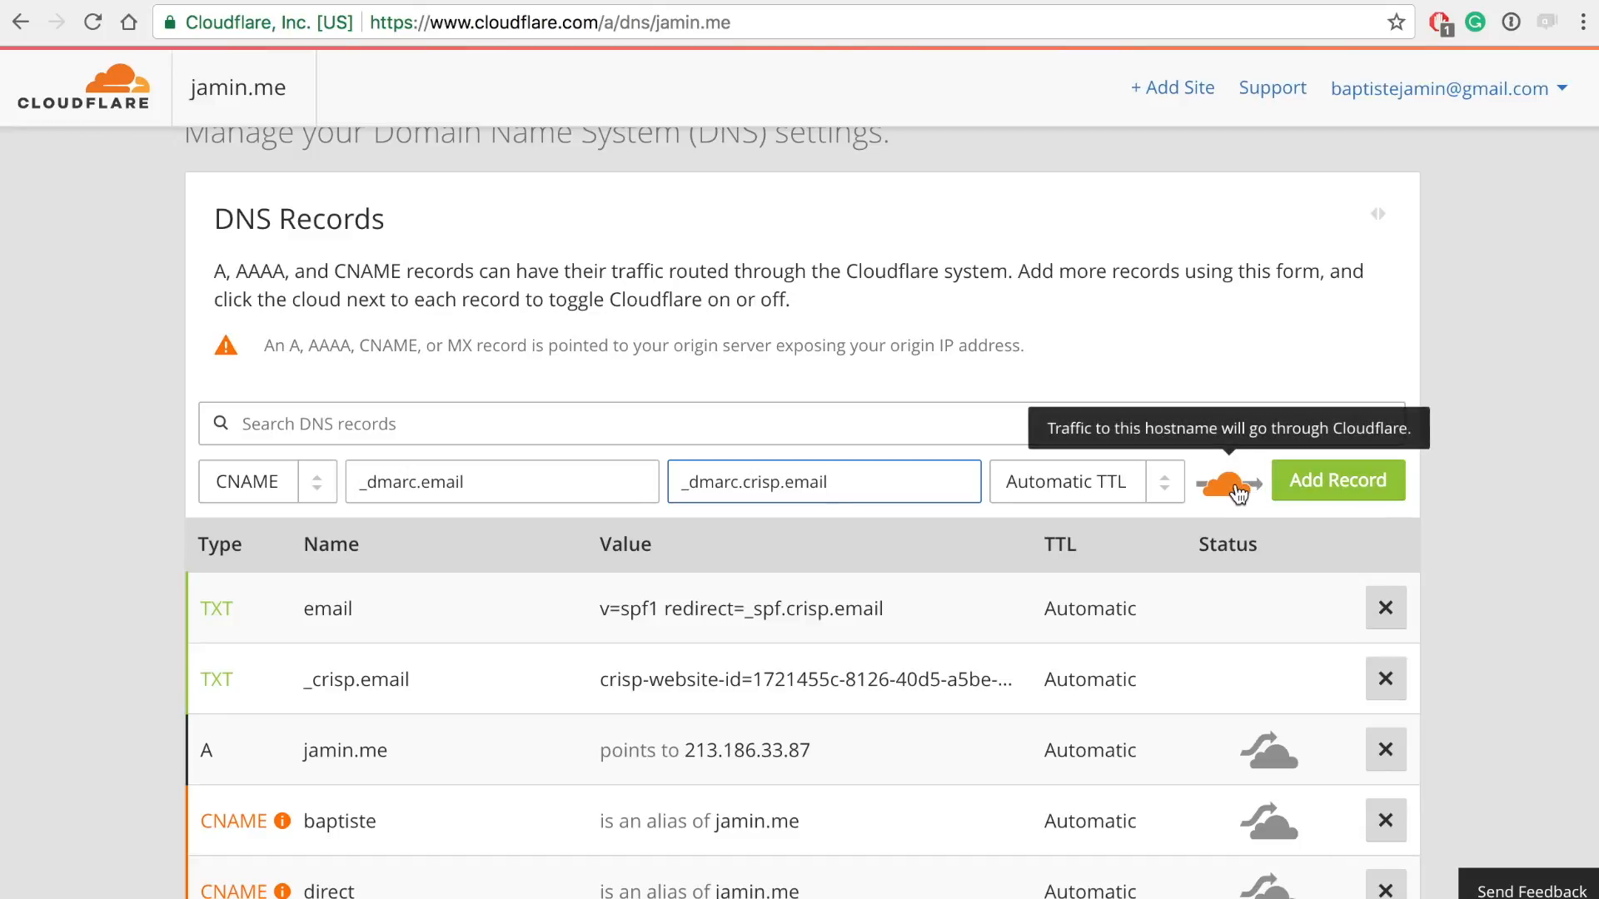
{"action": "left_click", "coordinate": [1227, 480]}
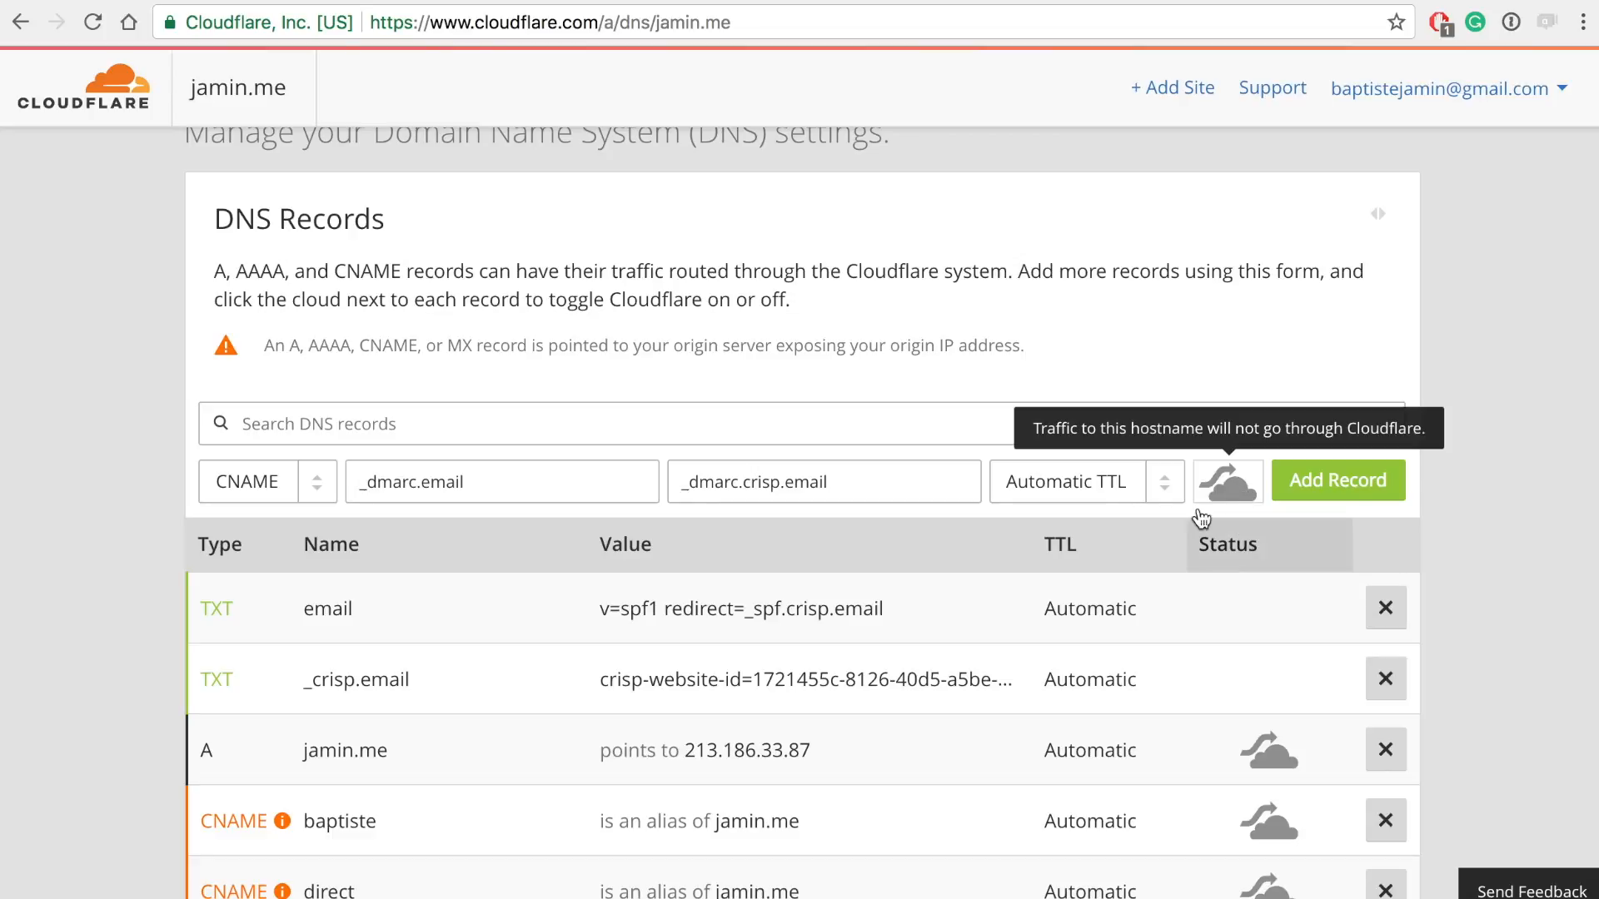
{"action": "mouse_move", "coordinate": [1228, 500]}
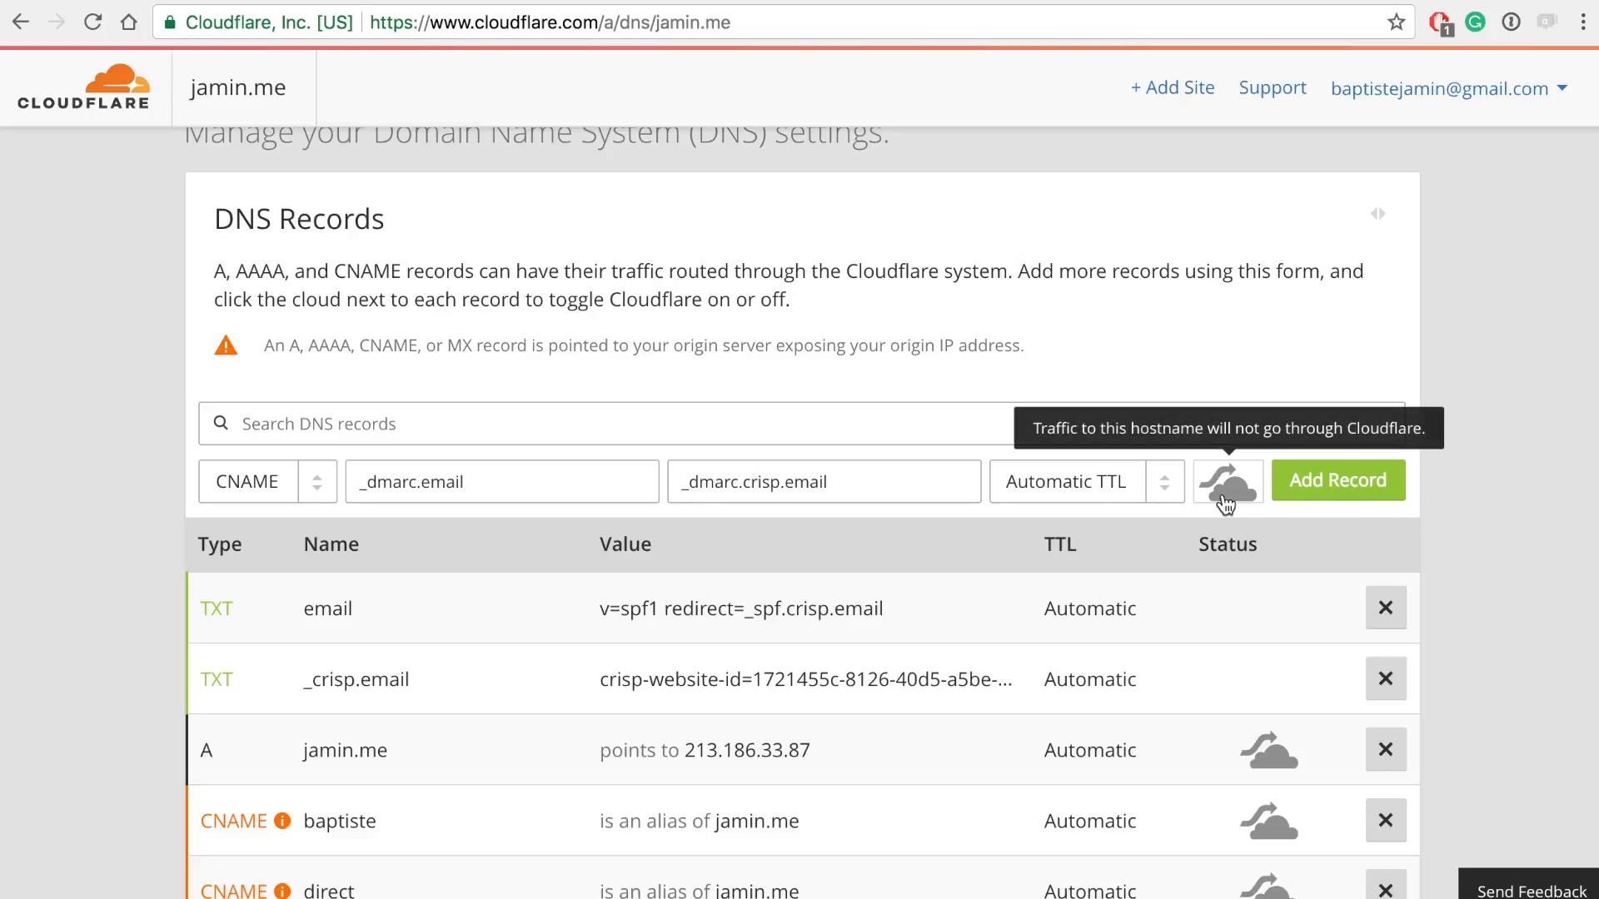
{"action": "left_click", "coordinate": [1338, 480]}
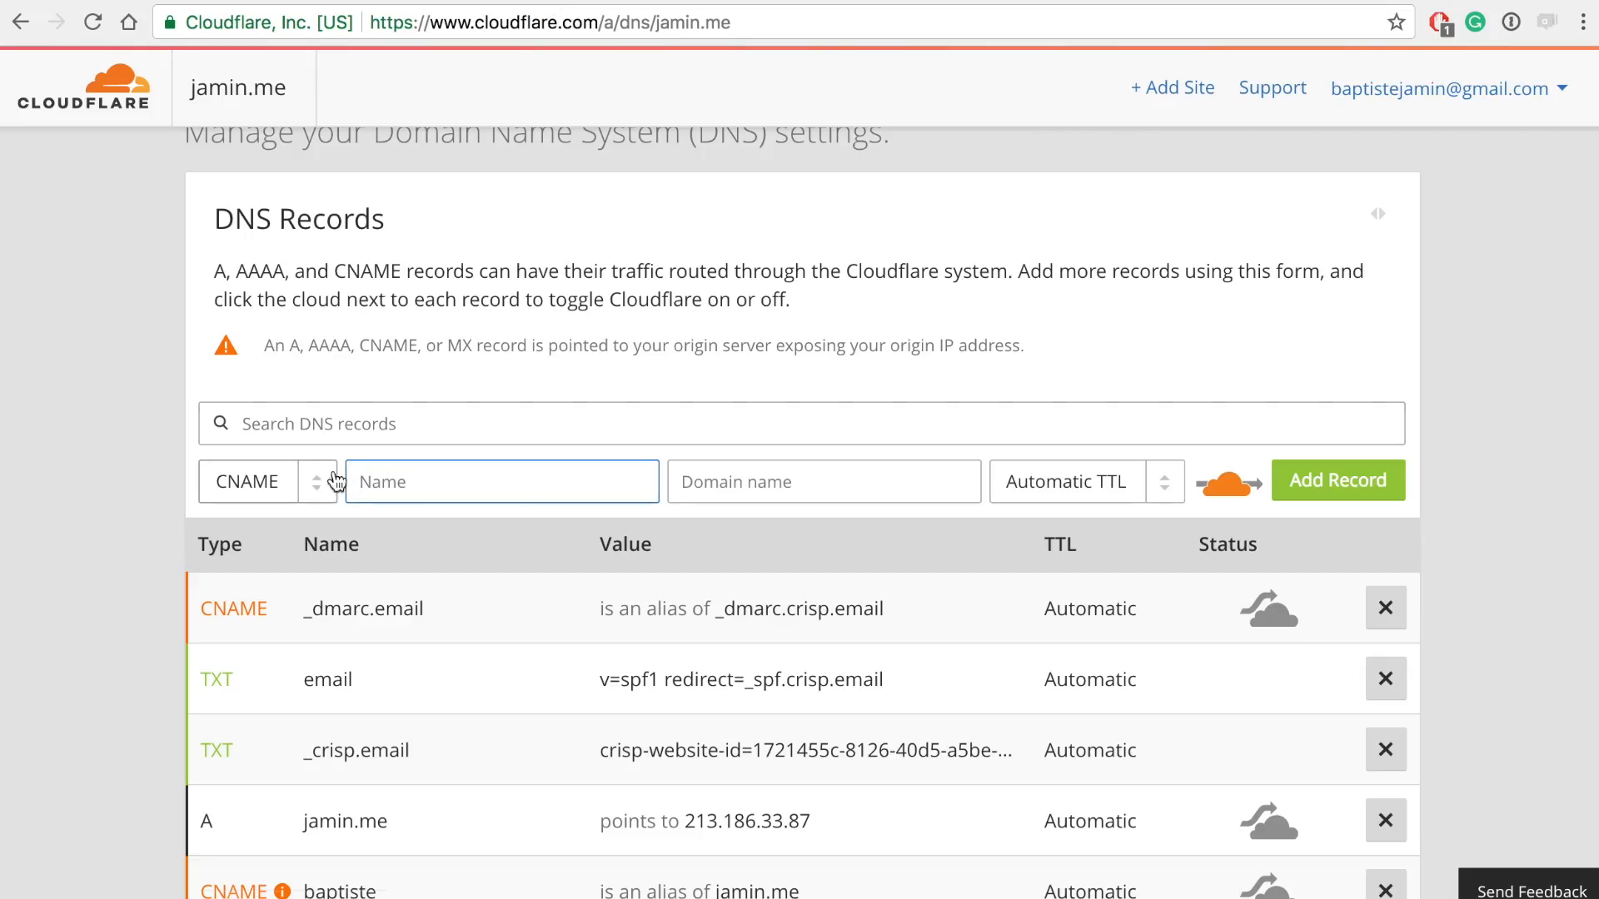
Add an unproxied CNAME crisp._domainkey.email pointing to crisp._domainkey.crisp.email
{"action": "type", "text": "crisp._domainkey.email"}
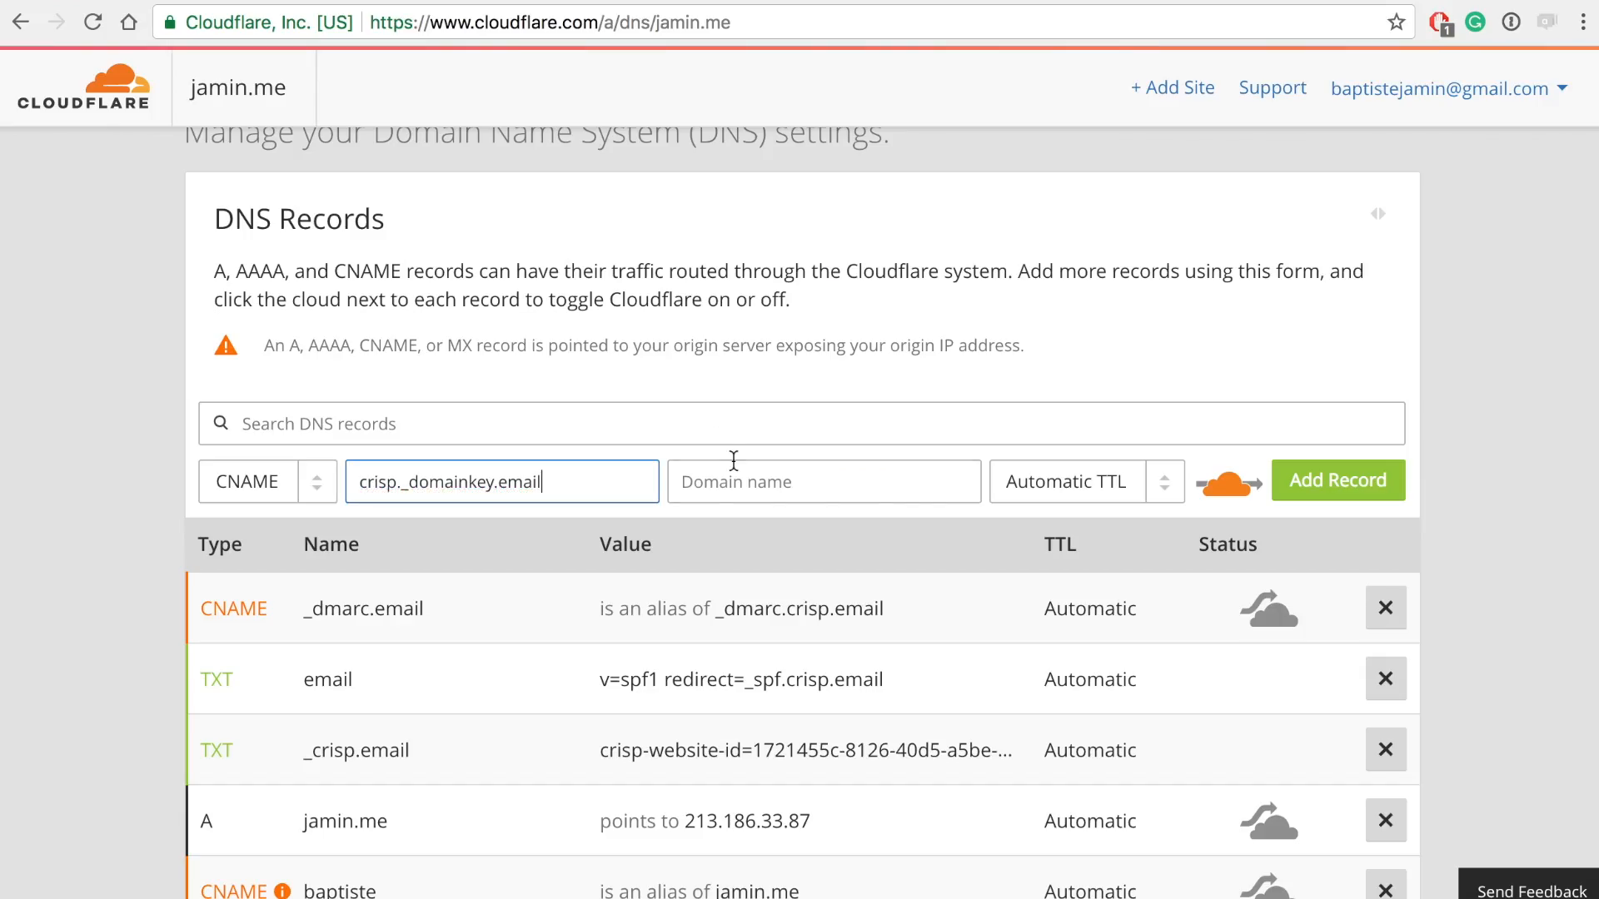
{"action": "type", "text": "crisp._domainkey.crisp.email."}
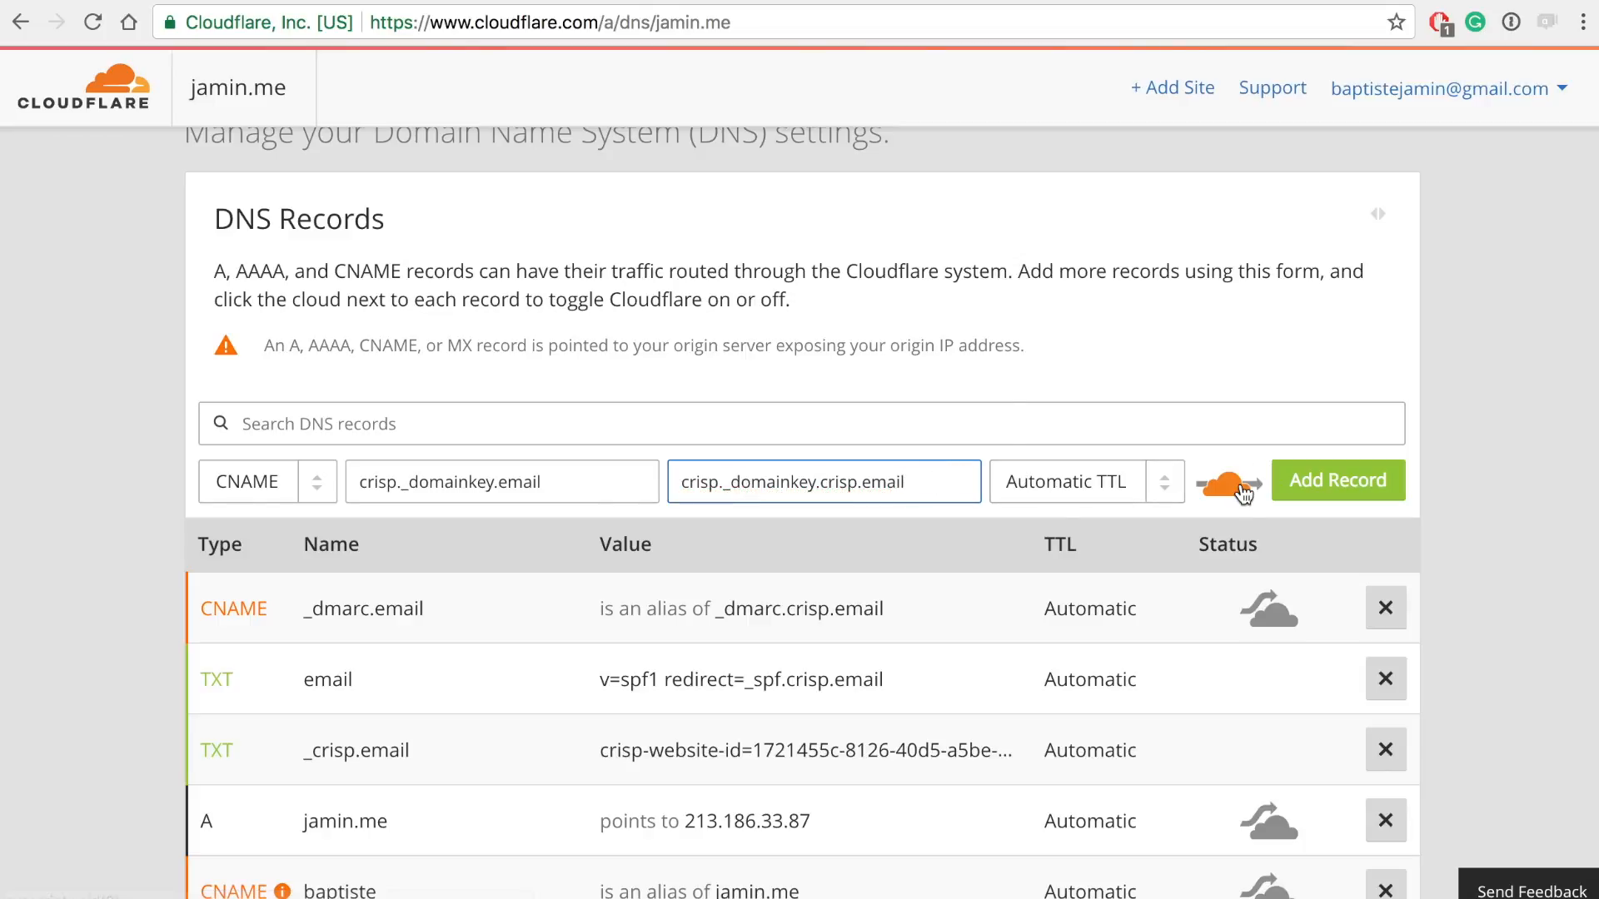
{"action": "left_click", "coordinate": [1227, 481]}
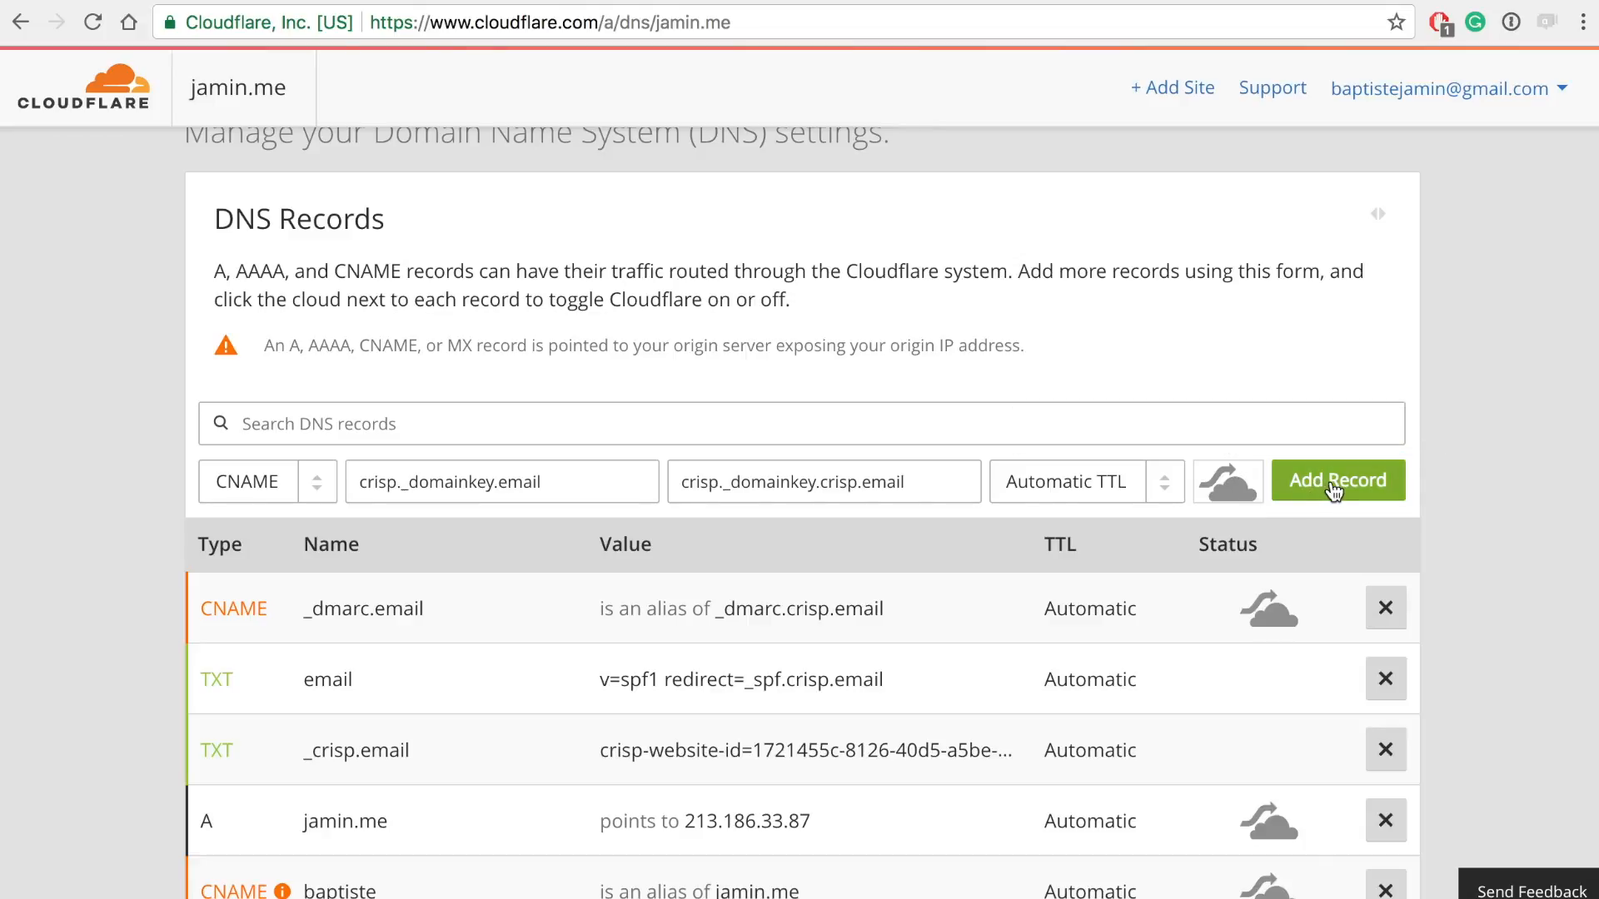
{"action": "left_click", "coordinate": [1337, 479]}
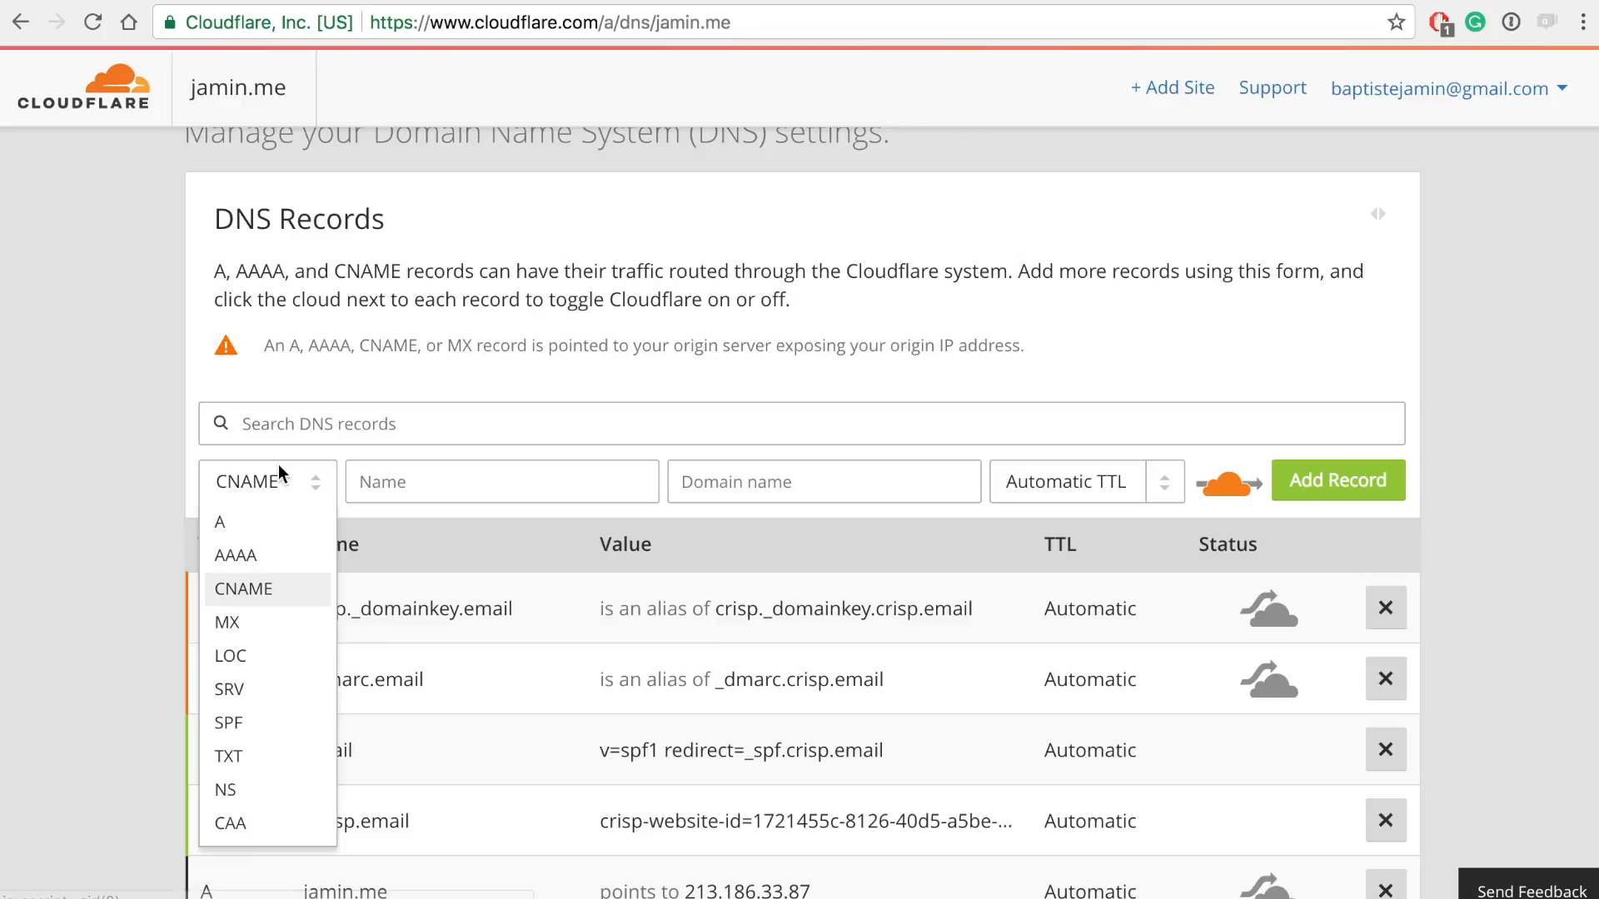
Add an MX record email routing mail to inbound.crisp.email at priority 1
{"action": "left_click", "coordinate": [227, 621]}
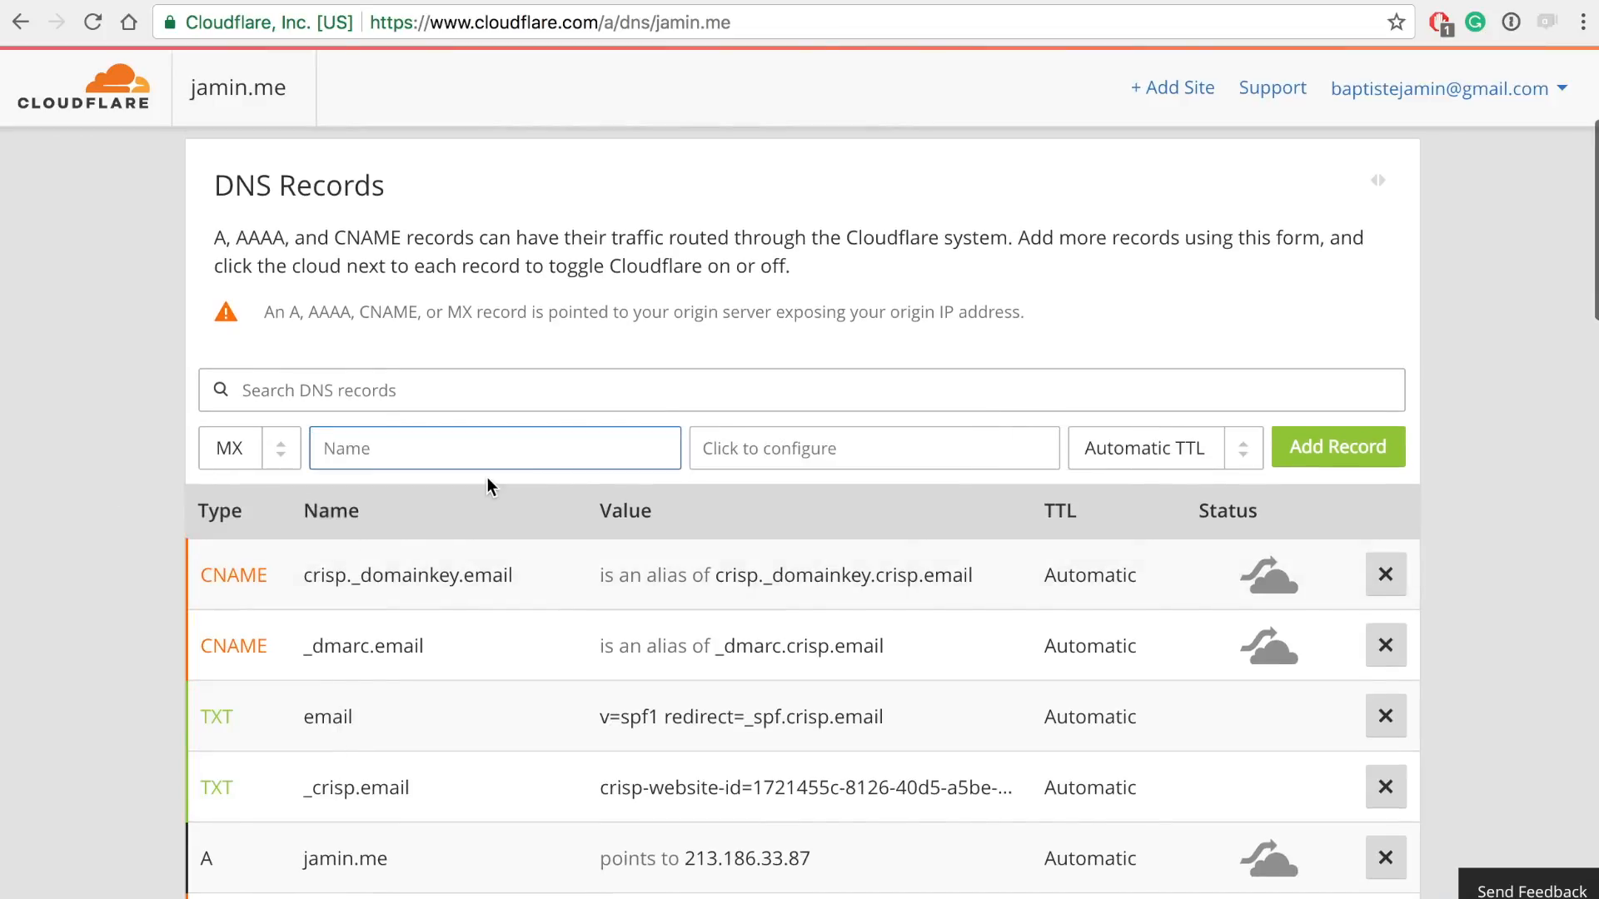
{"action": "type", "text": "email"}
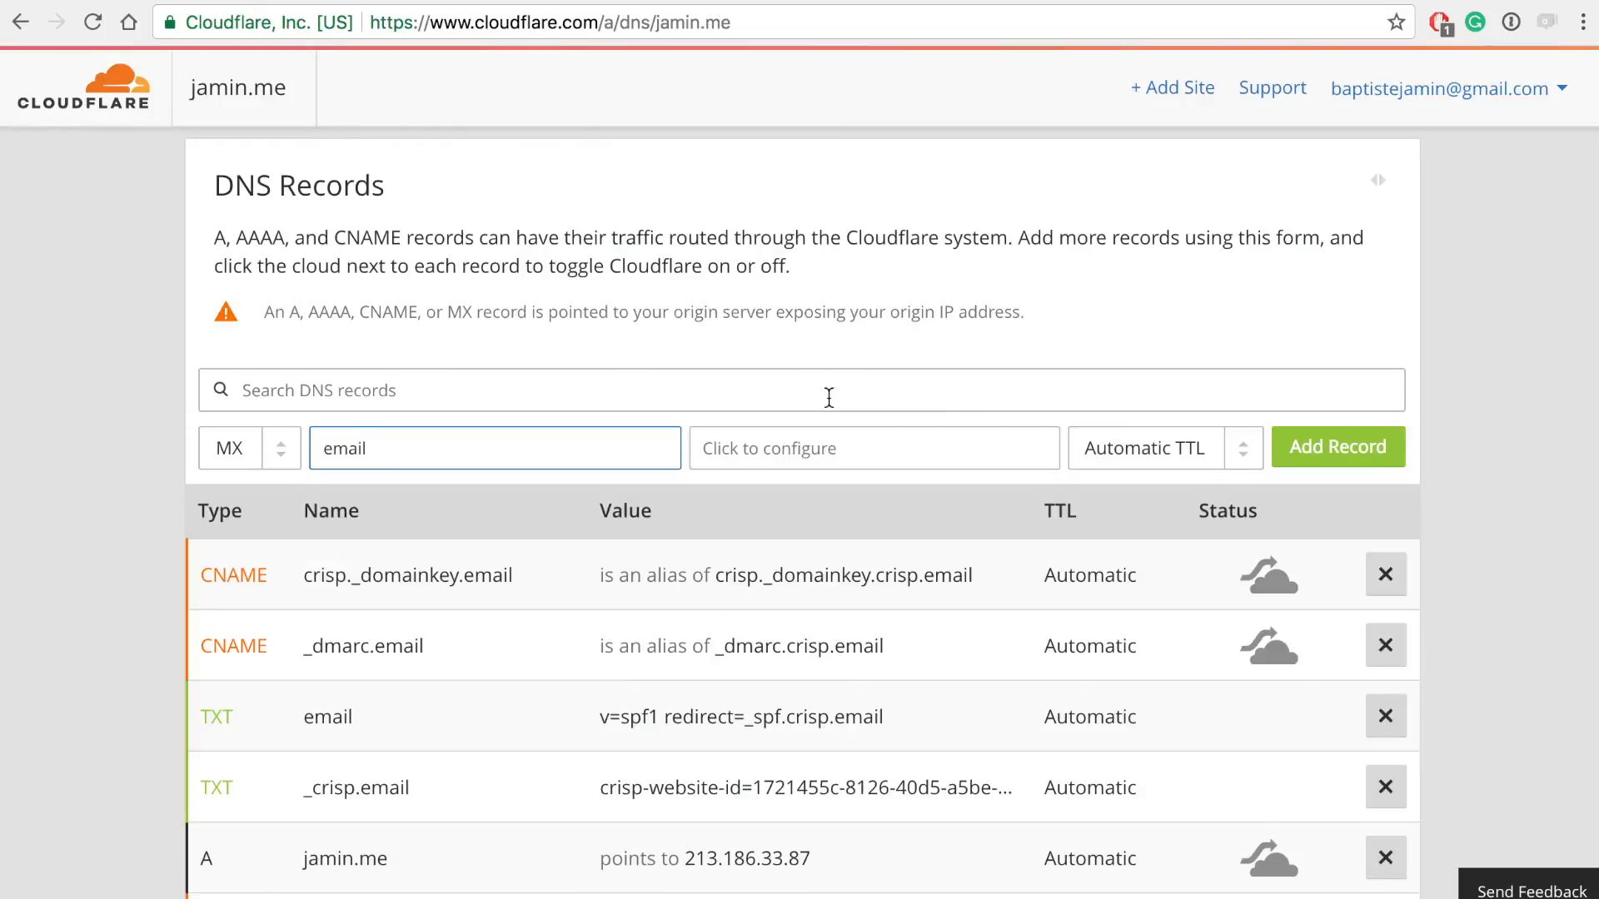
{"action": "left_click", "coordinate": [871, 448]}
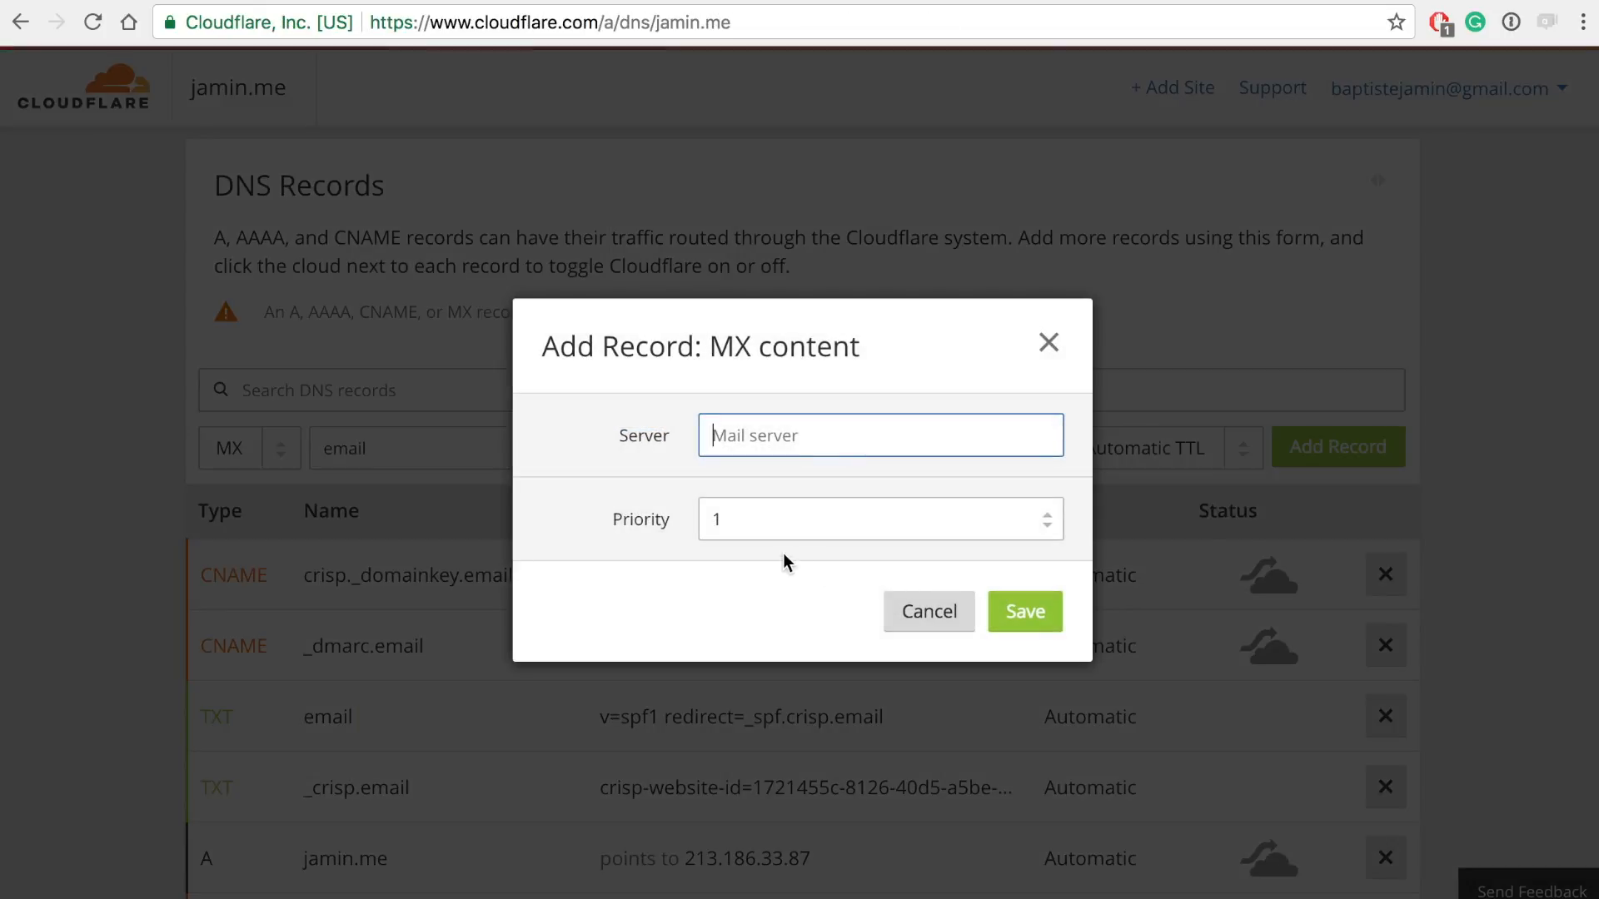
{"action": "left_click", "coordinate": [878, 520]}
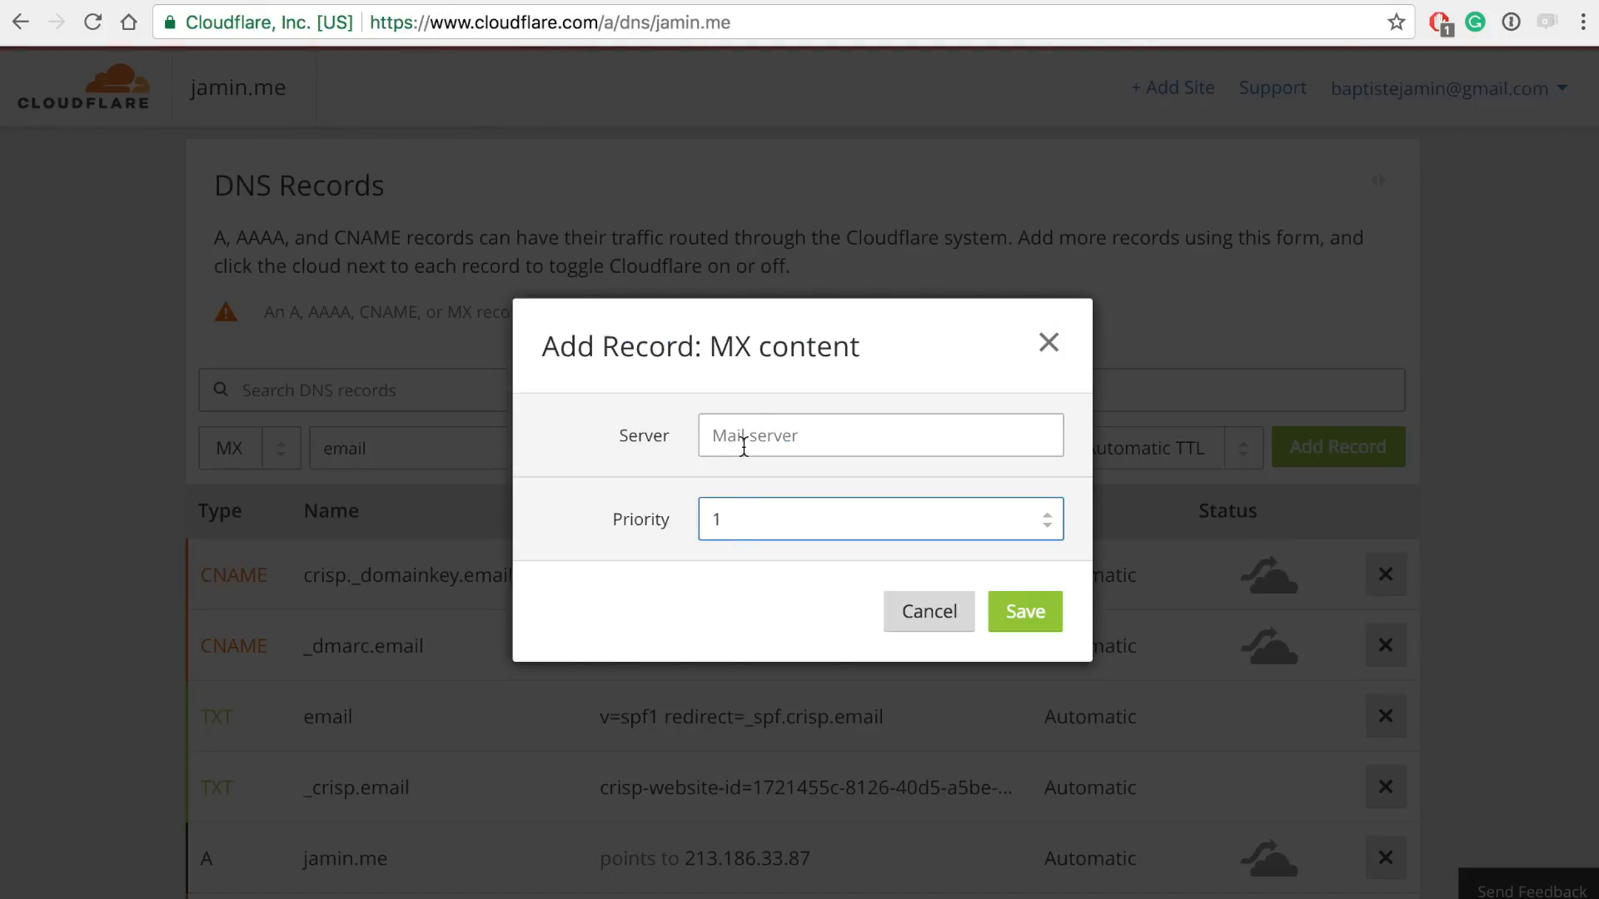
{"action": "type", "text": "inbound.crisp.email"}
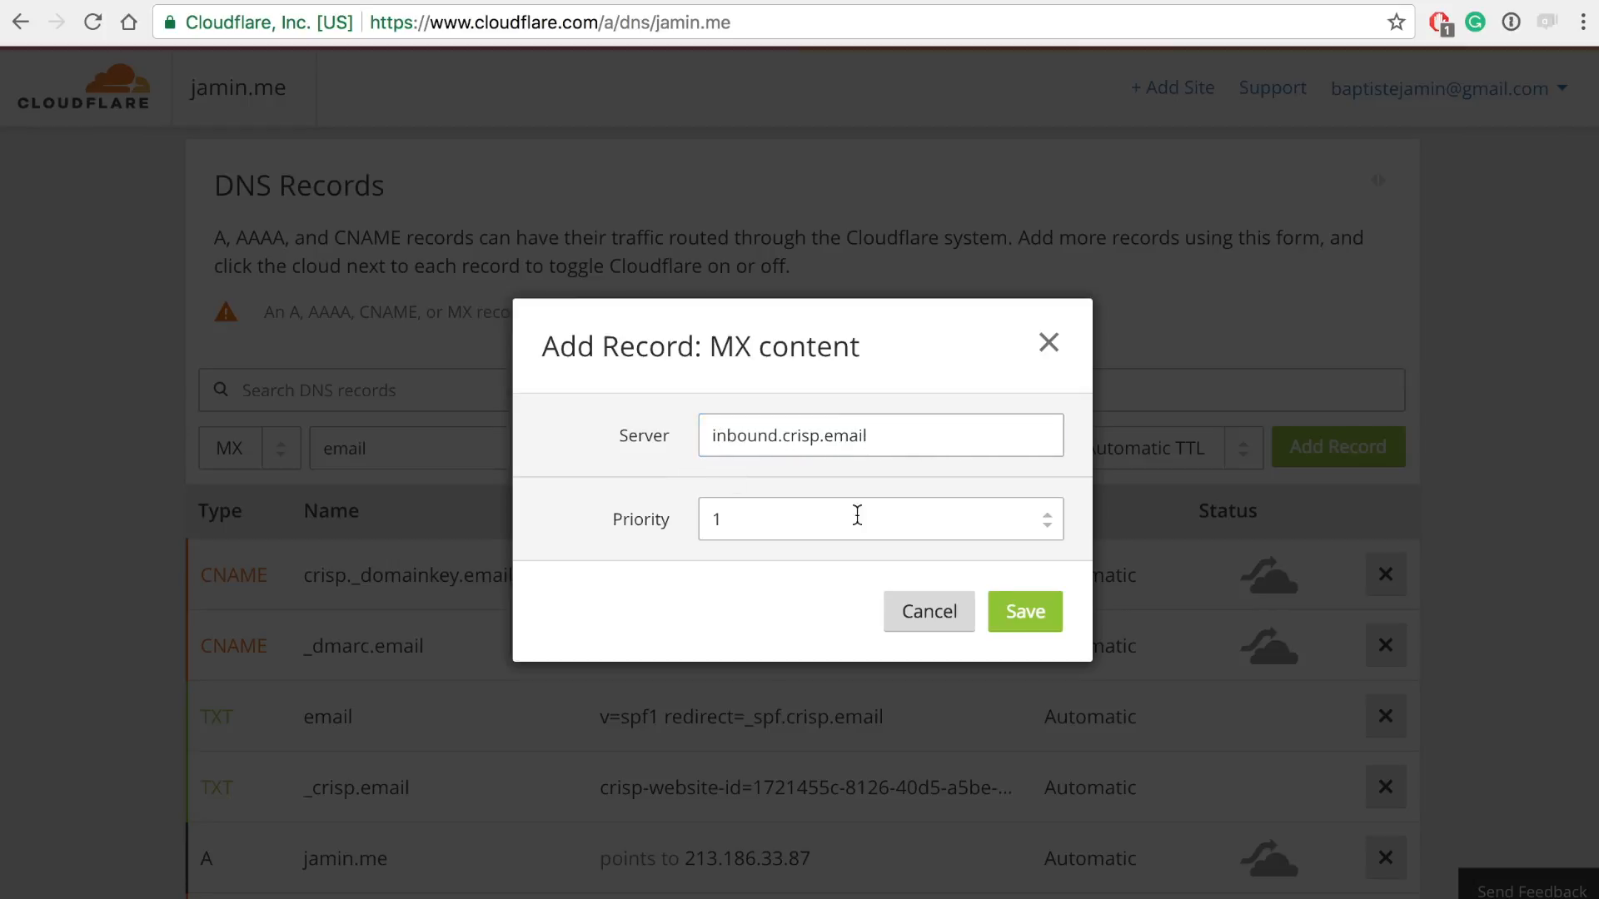
{"action": "left_click", "coordinate": [1024, 611]}
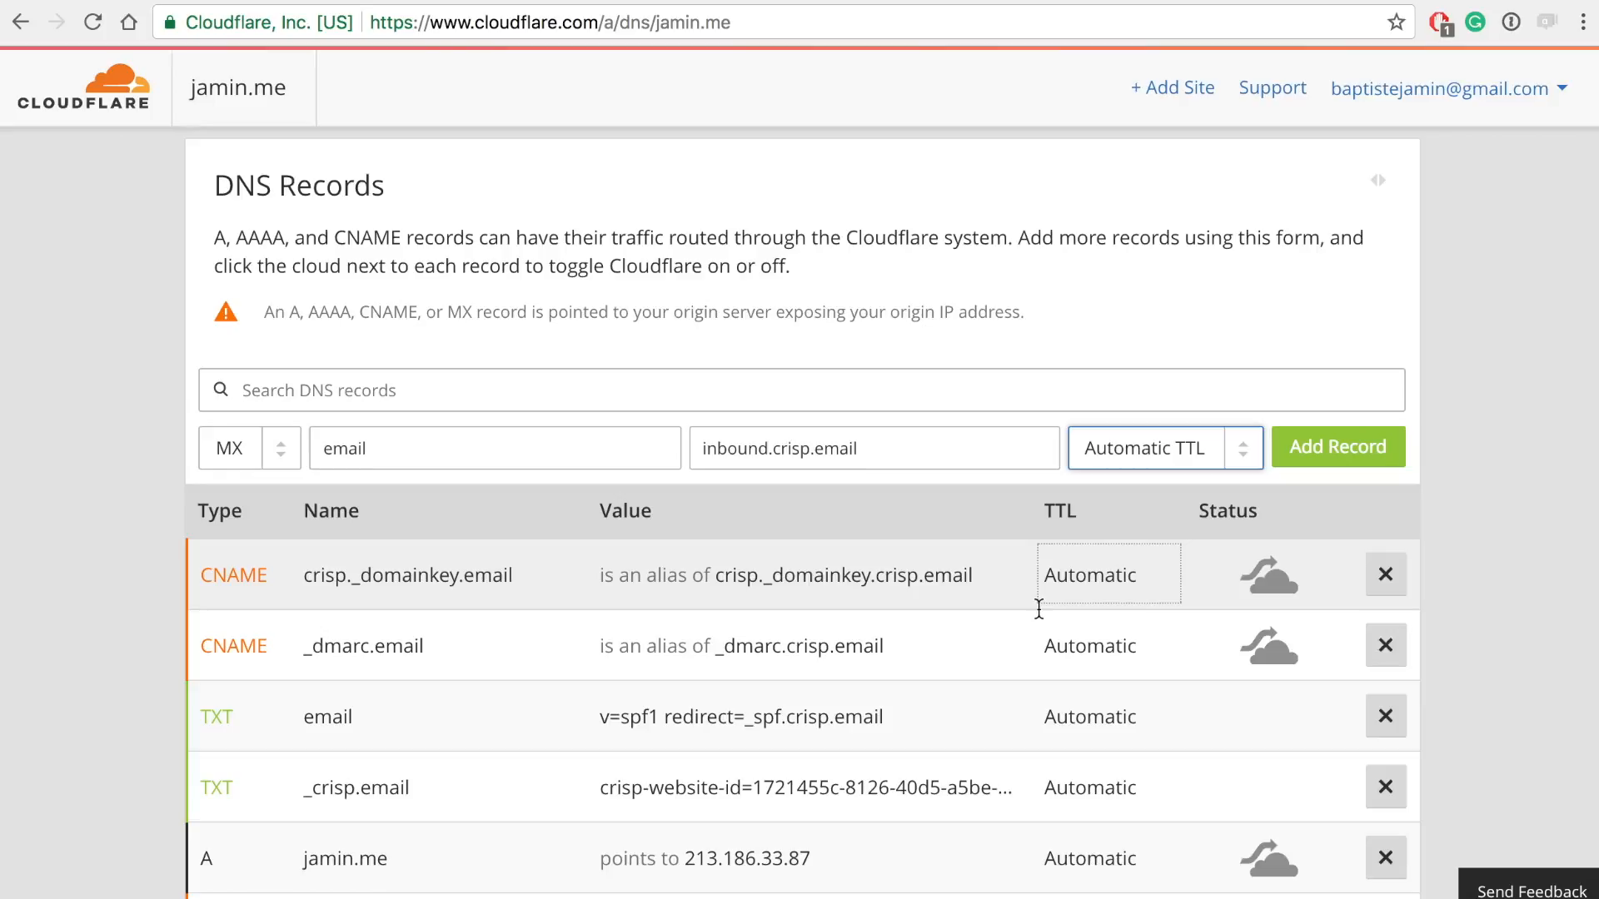
{"action": "left_click", "coordinate": [1337, 447]}
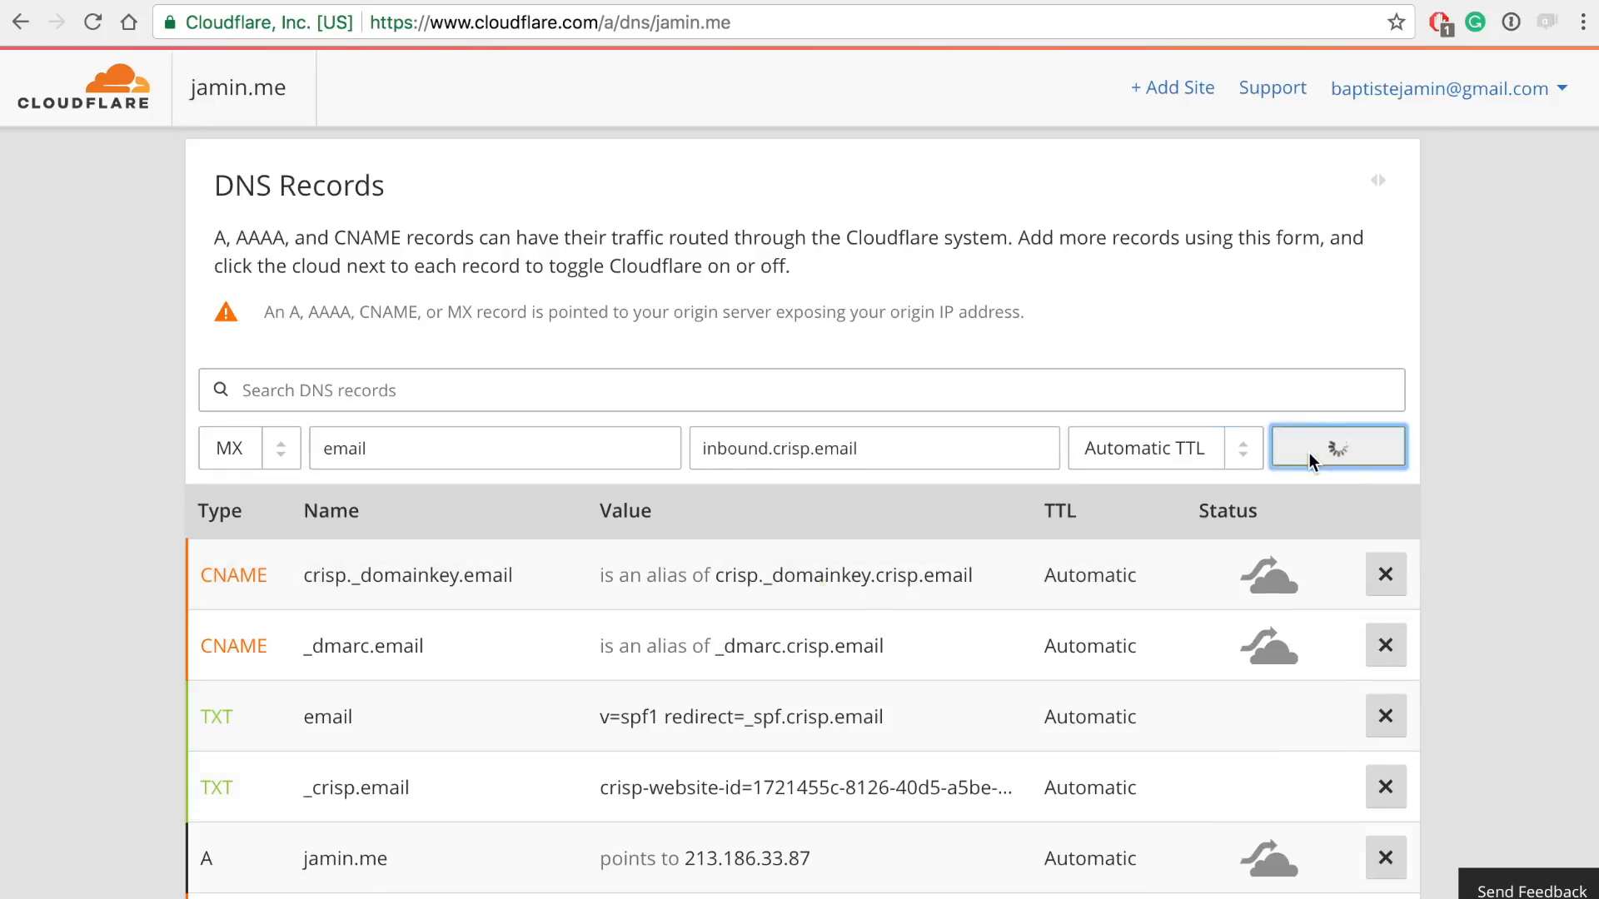
{"action": "left_click", "coordinate": [1337, 447]}
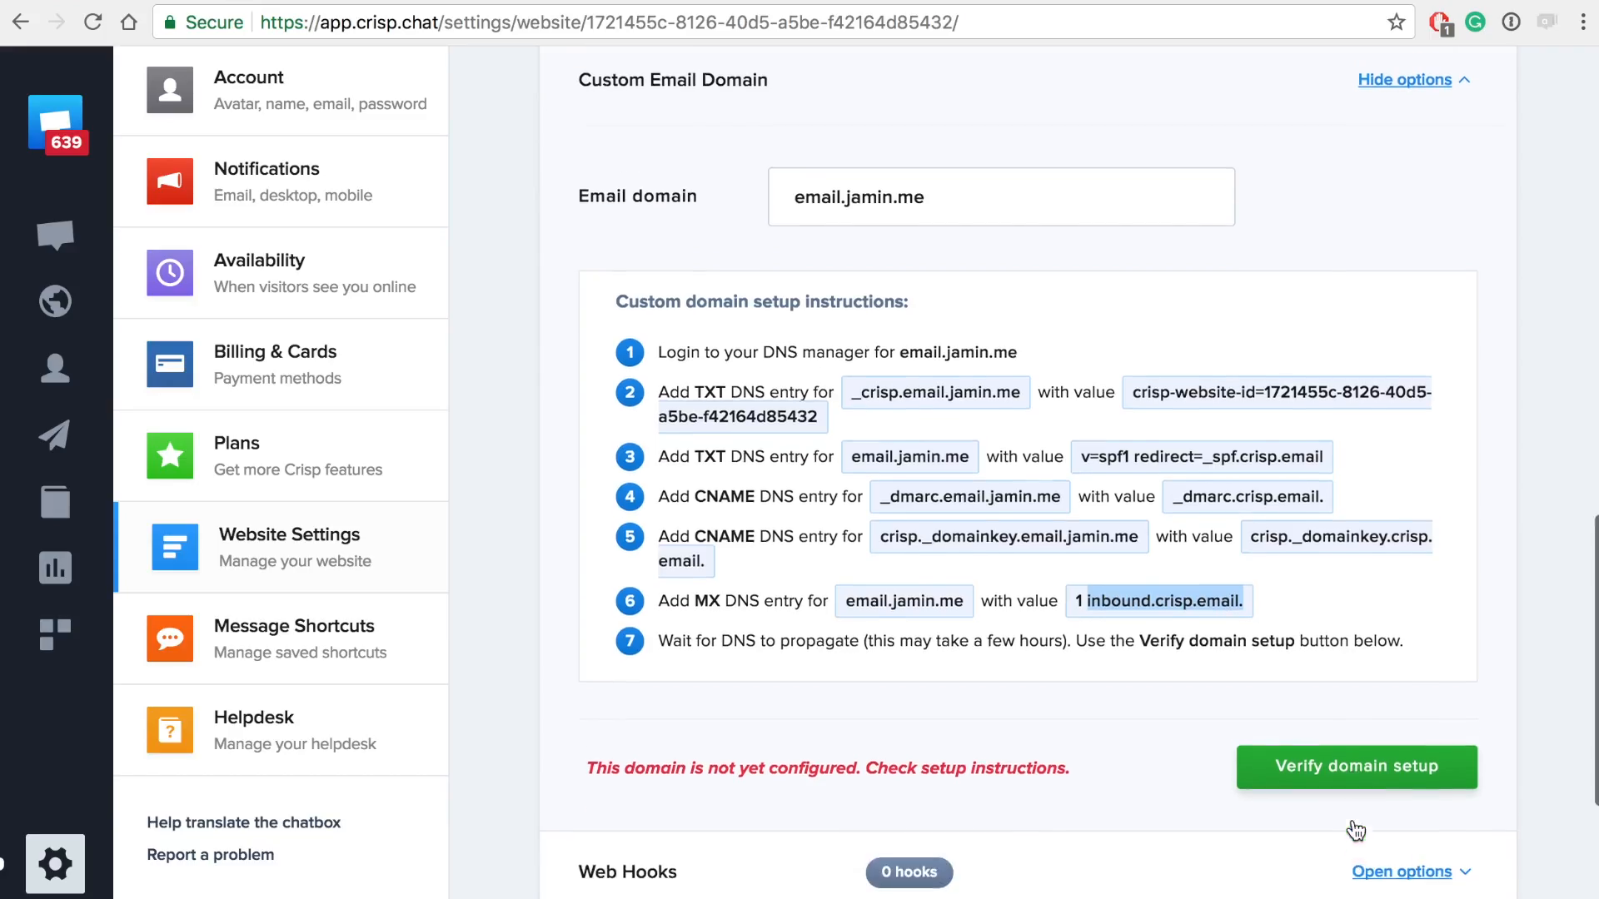
Verify the domain setup so email.jamin.me becomes the website's sending domain
{"action": "left_click", "coordinate": [1356, 766]}
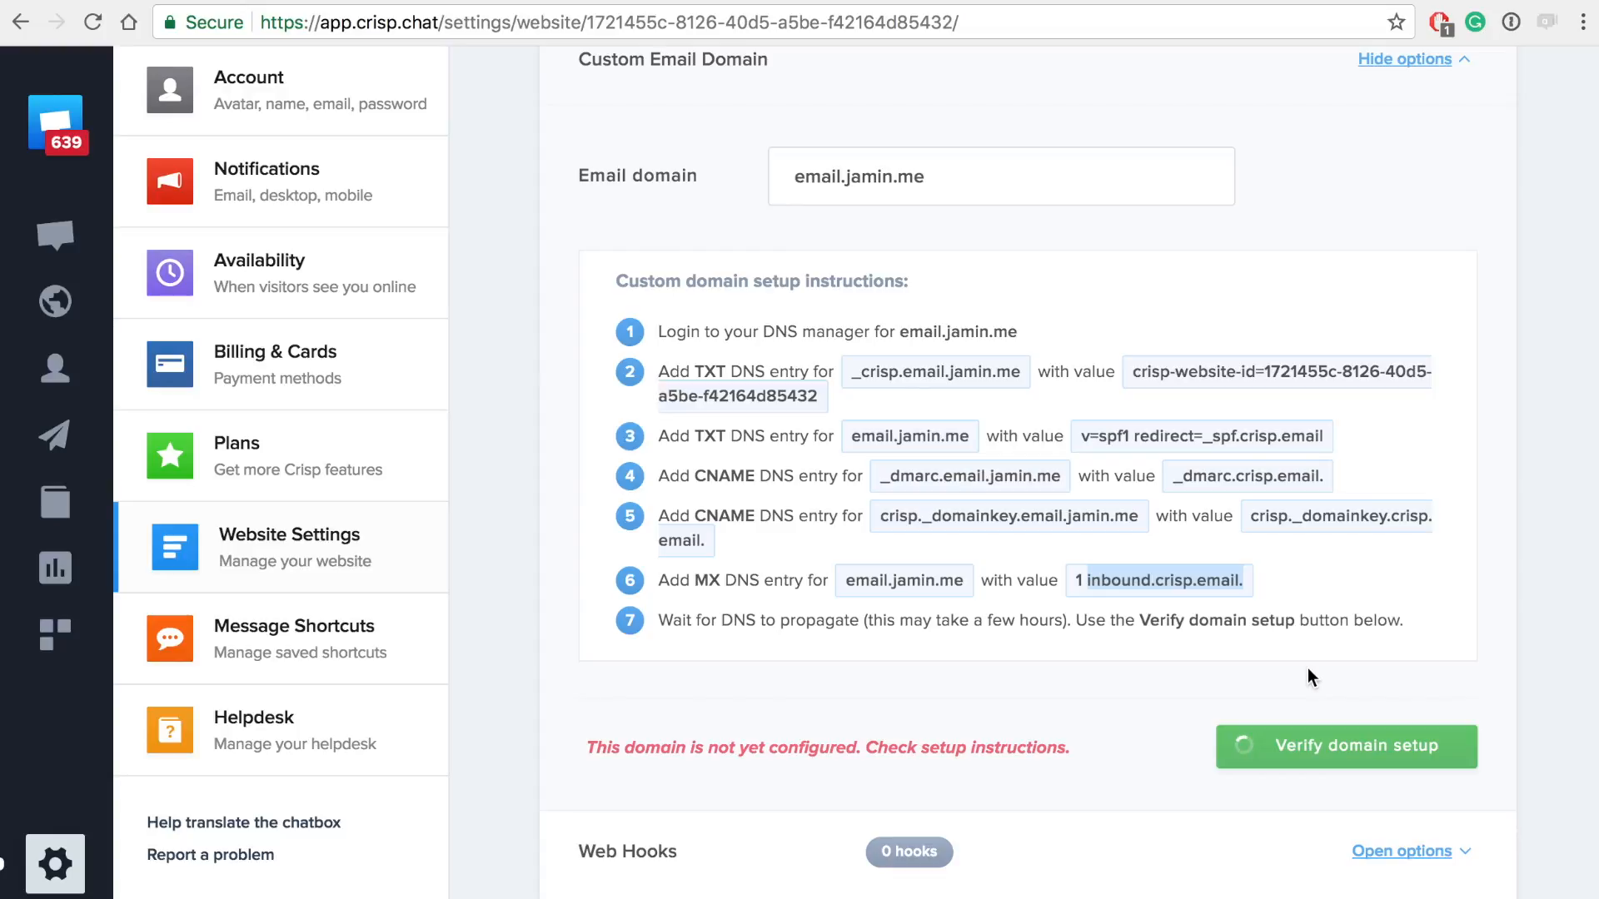
{"action": "left_click", "coordinate": [1344, 747]}
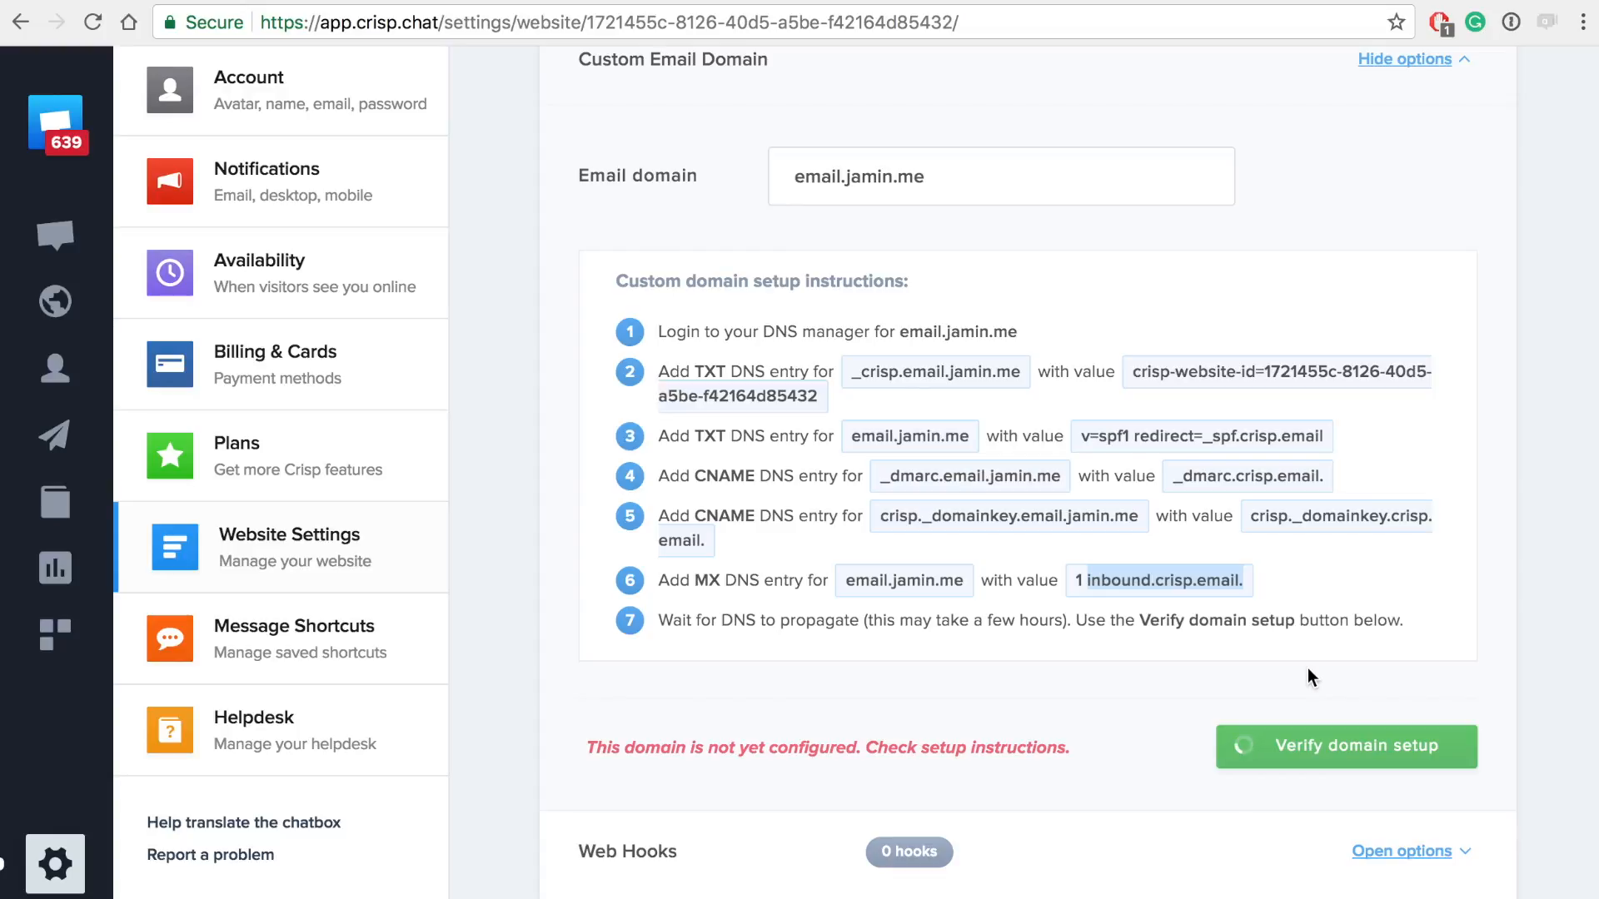
{"action": "left_click", "coordinate": [1345, 746]}
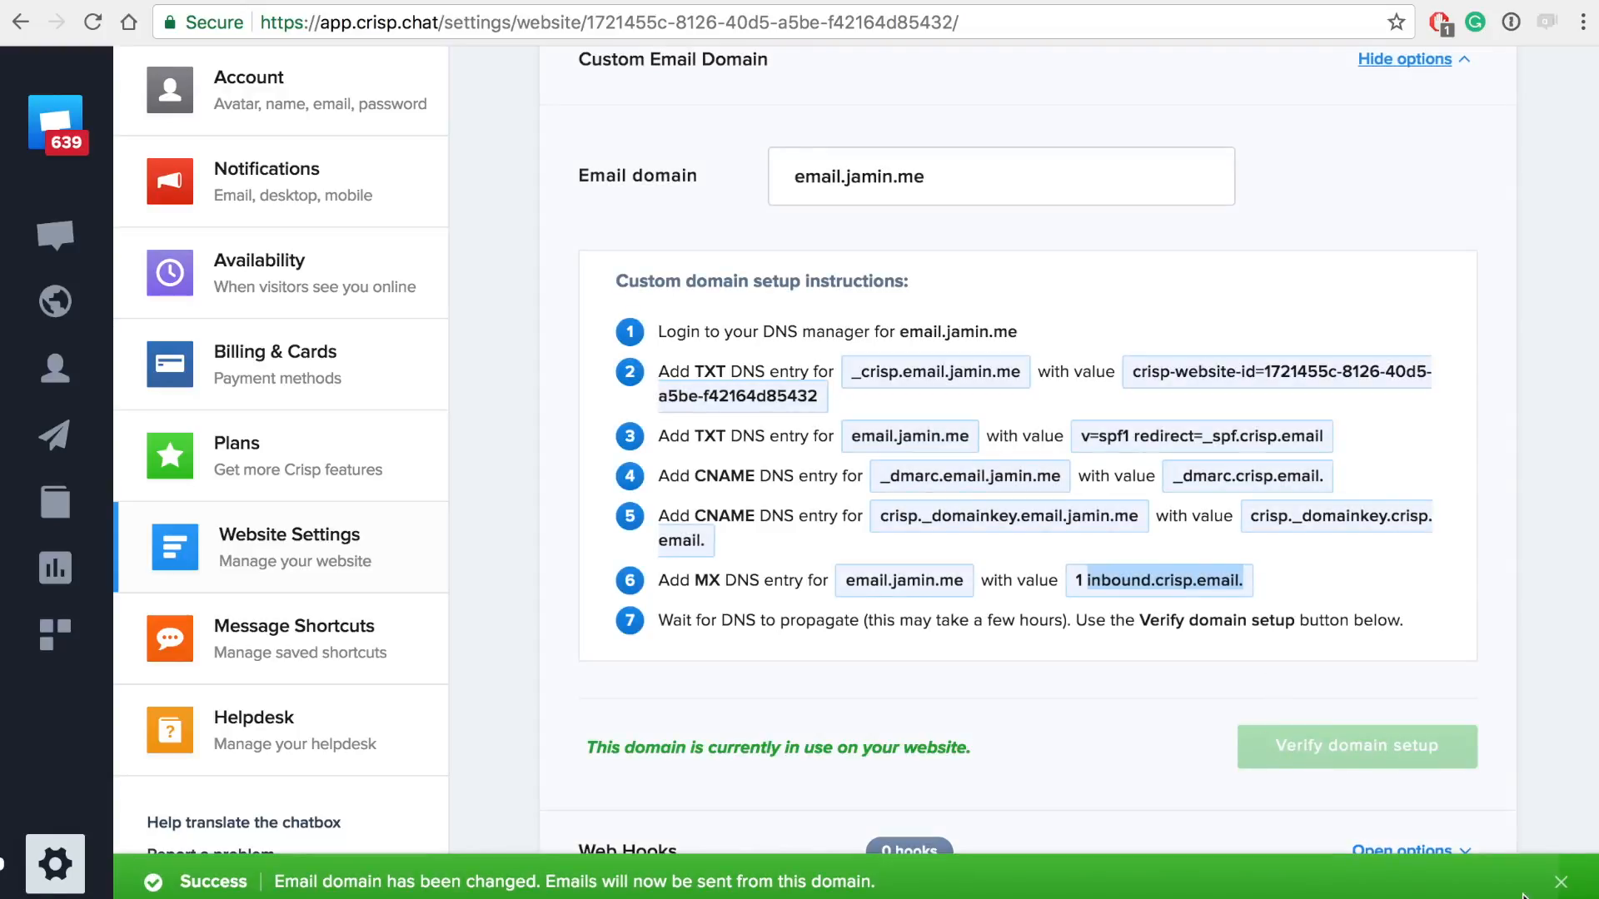